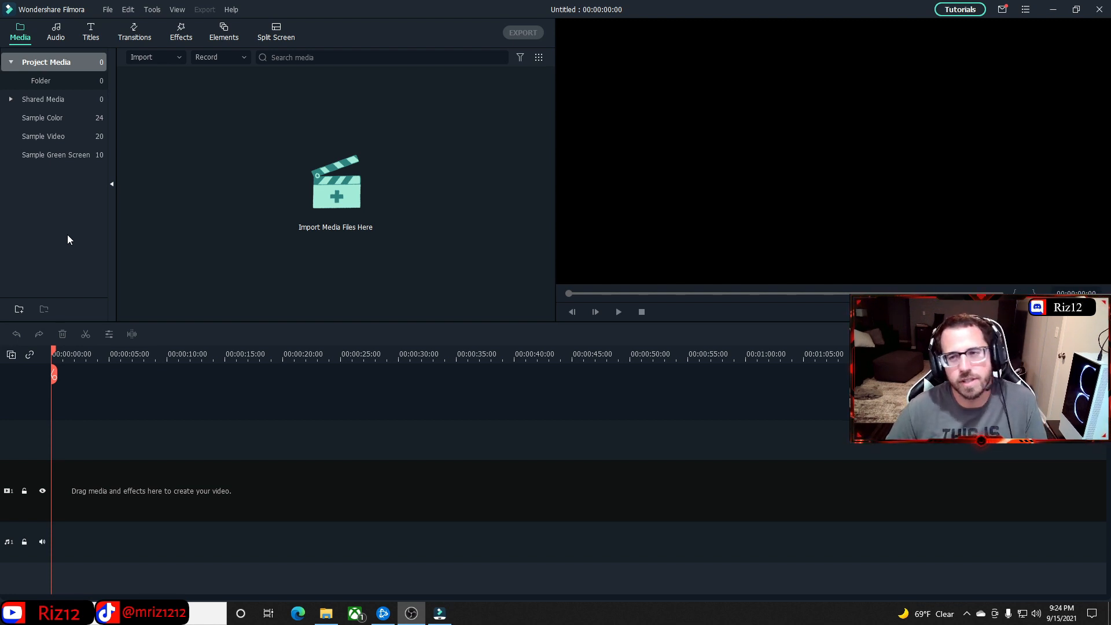
mouse_move(113, 235)
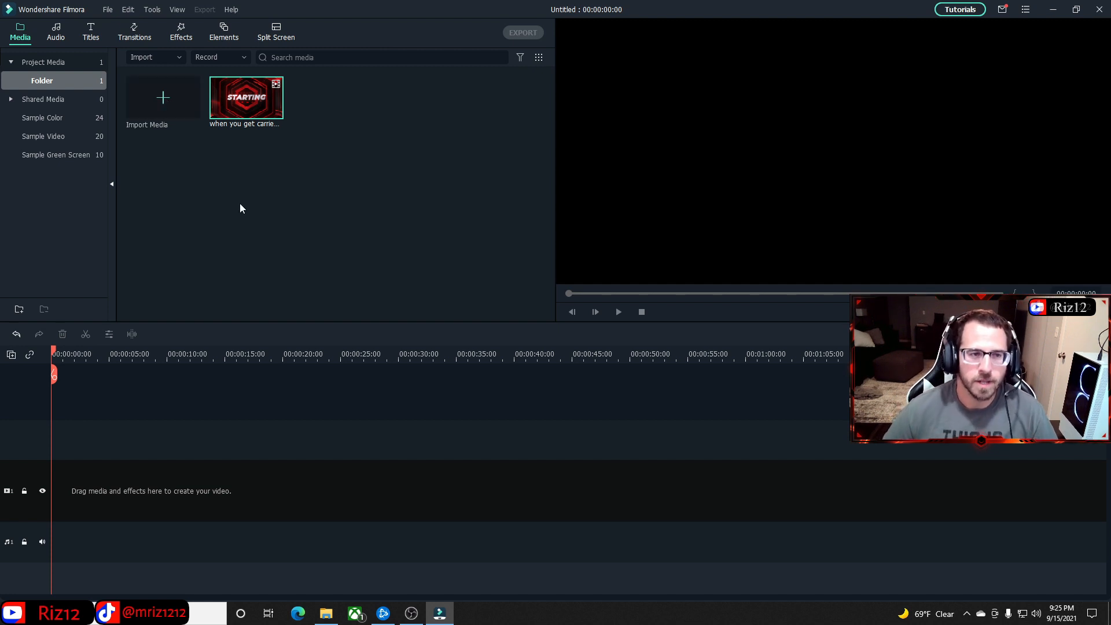
mouse_move(163, 313)
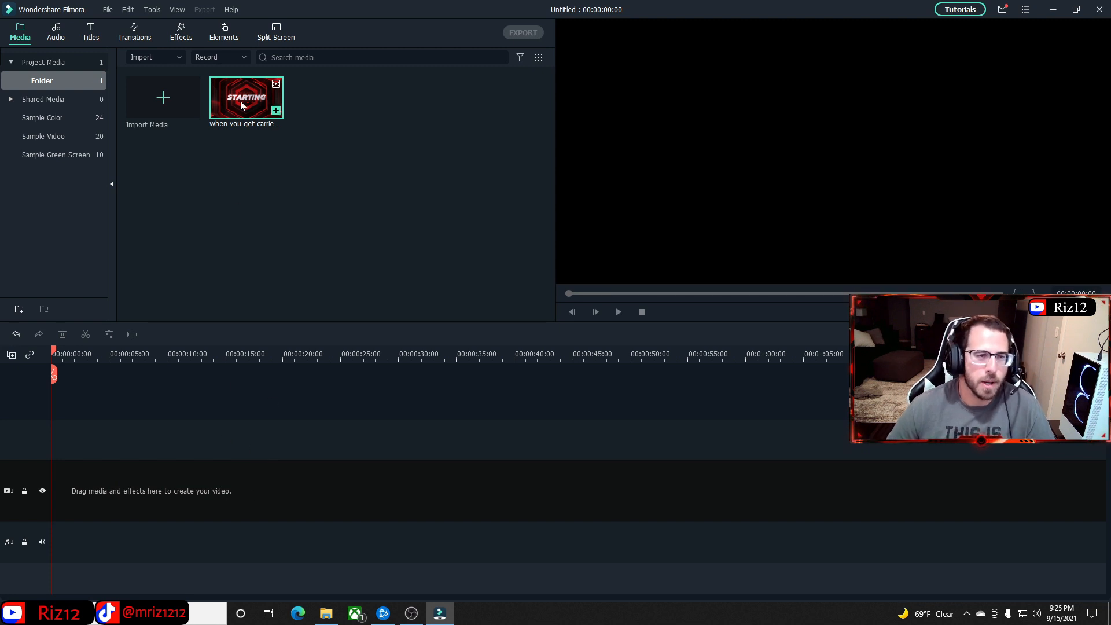
mouse_move(246, 98)
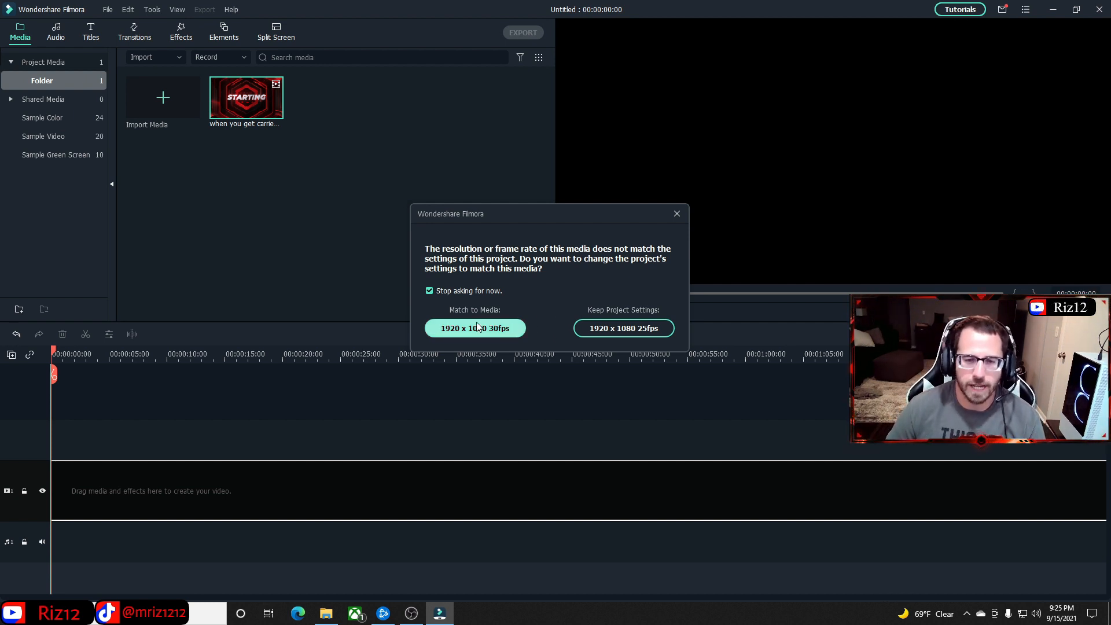
- Match the project to the clip's frame rate and set the aspect ratio to 9:16 portrait
left_click(475, 327)
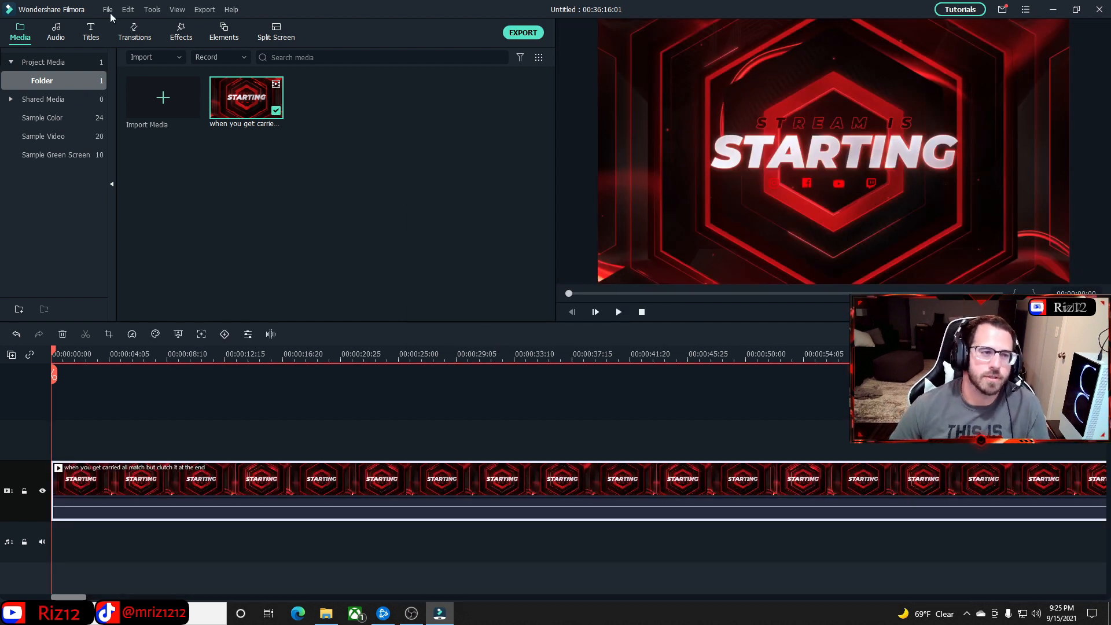
left_click(107, 10)
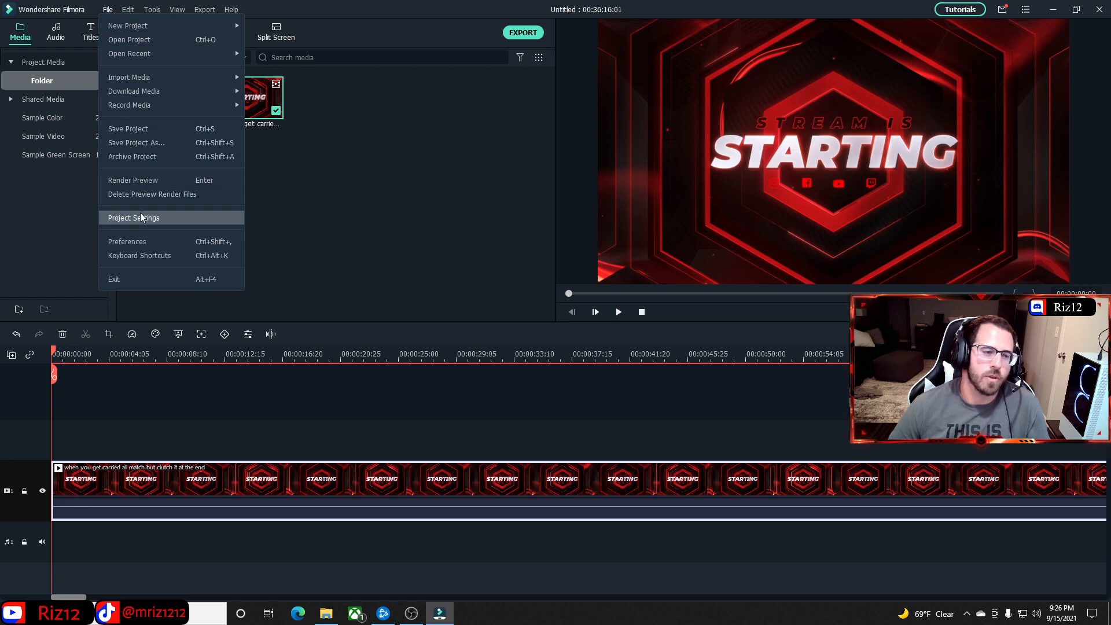
left_click(133, 218)
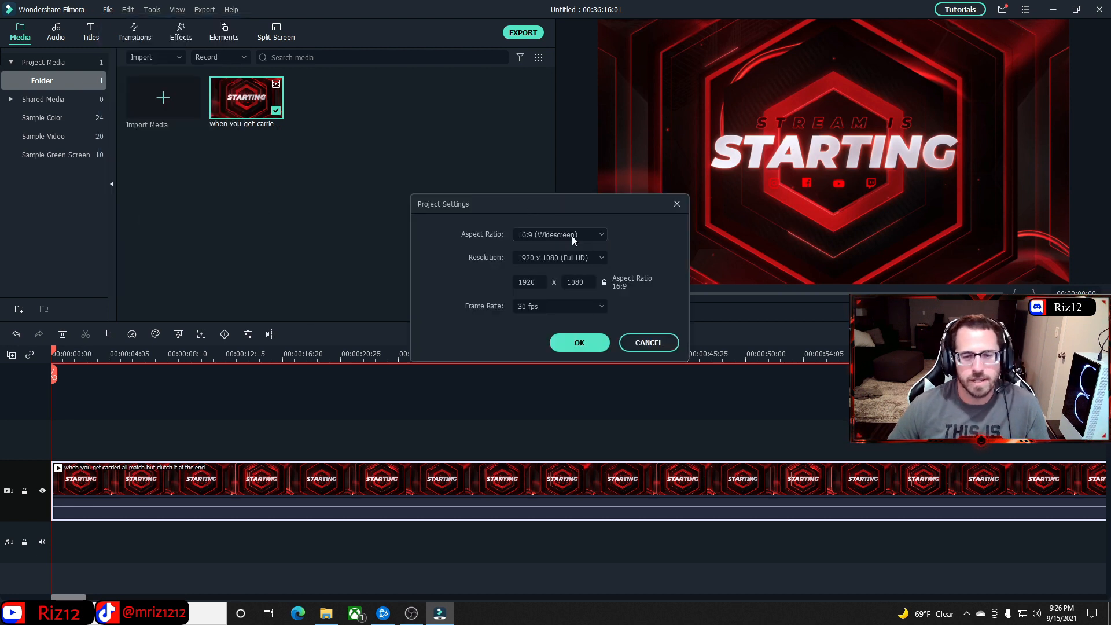
left_click(559, 235)
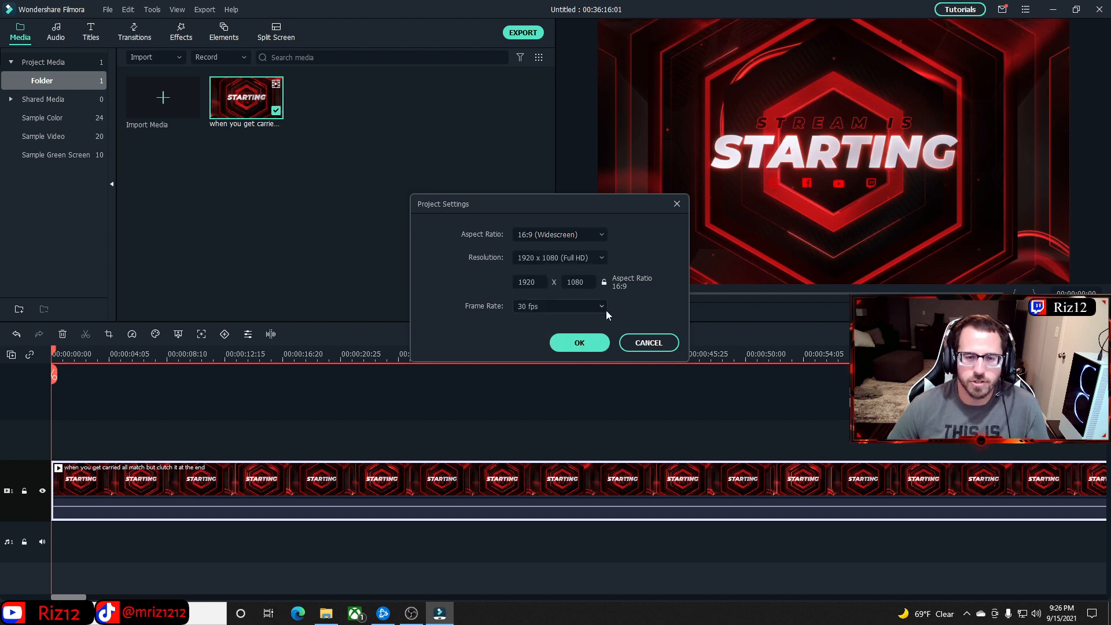
left_click(559, 234)
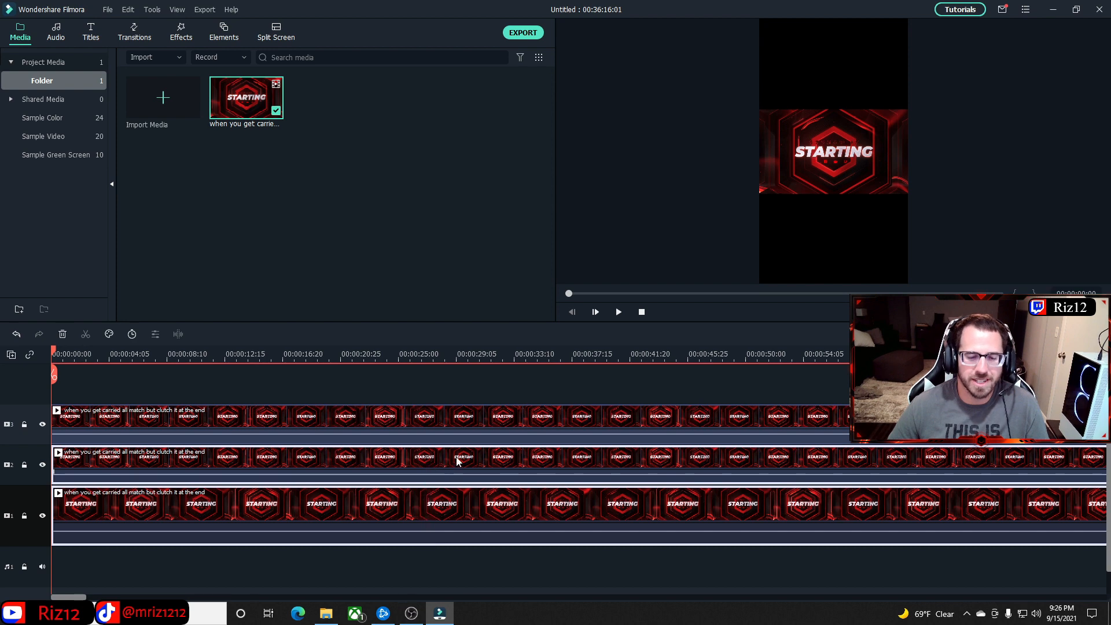
- Bring up the editing options for the middle stacked clip copy
right_click(457, 461)
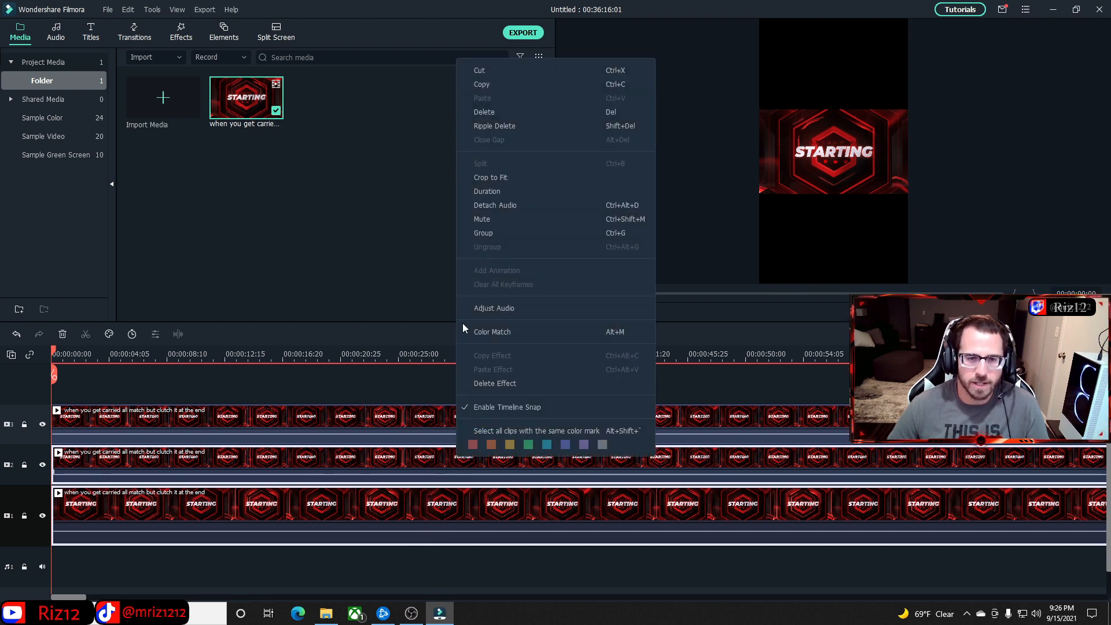
mouse_move(484, 233)
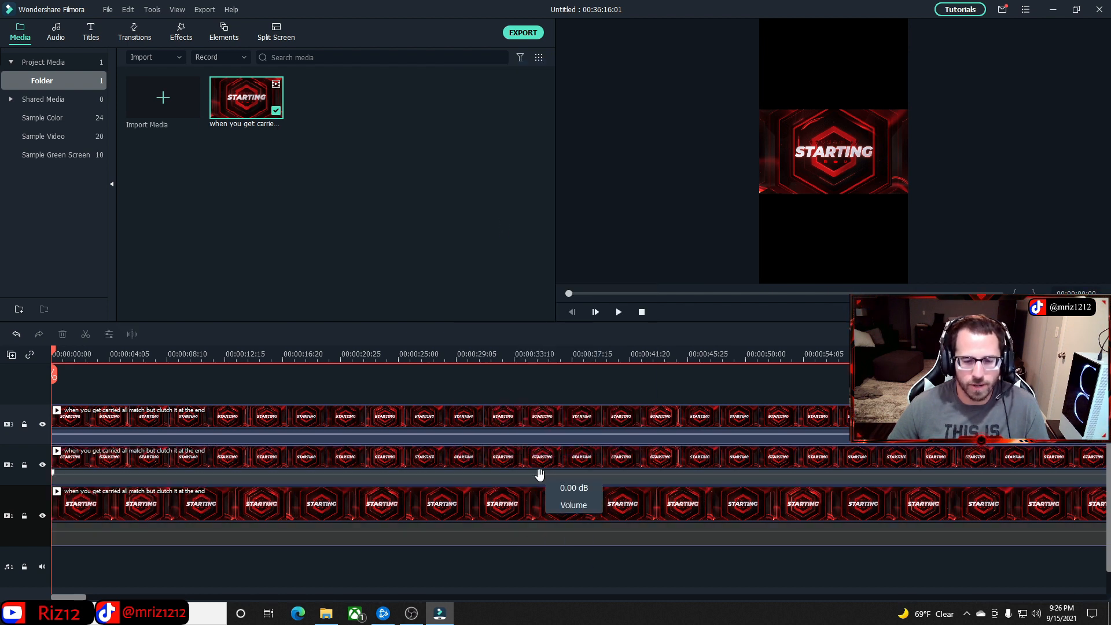
mouse_move(481, 446)
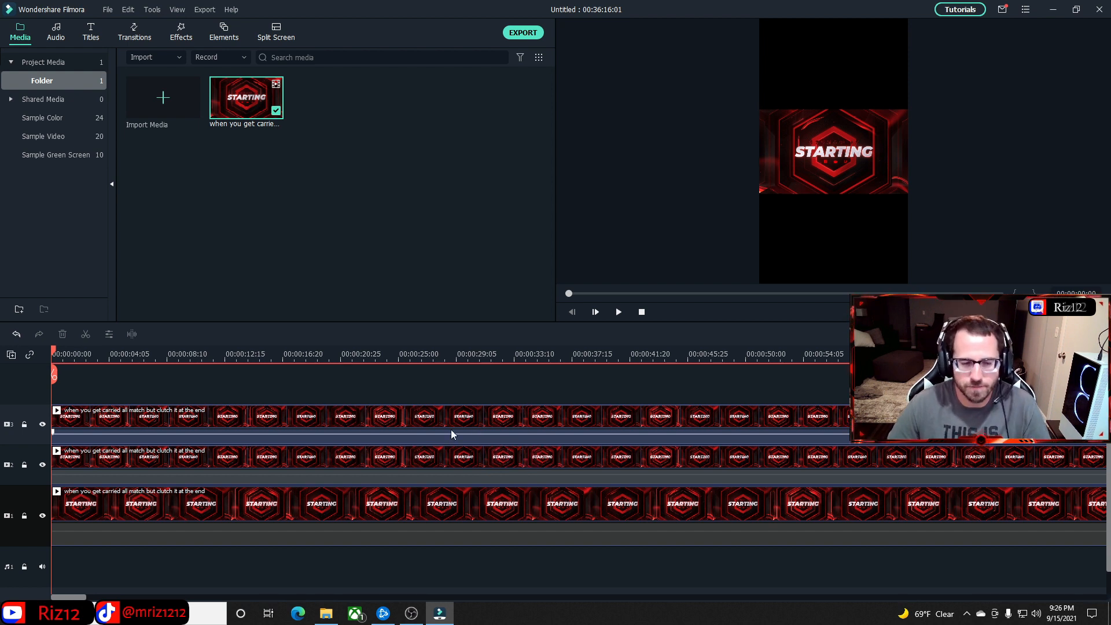
mouse_move(482, 346)
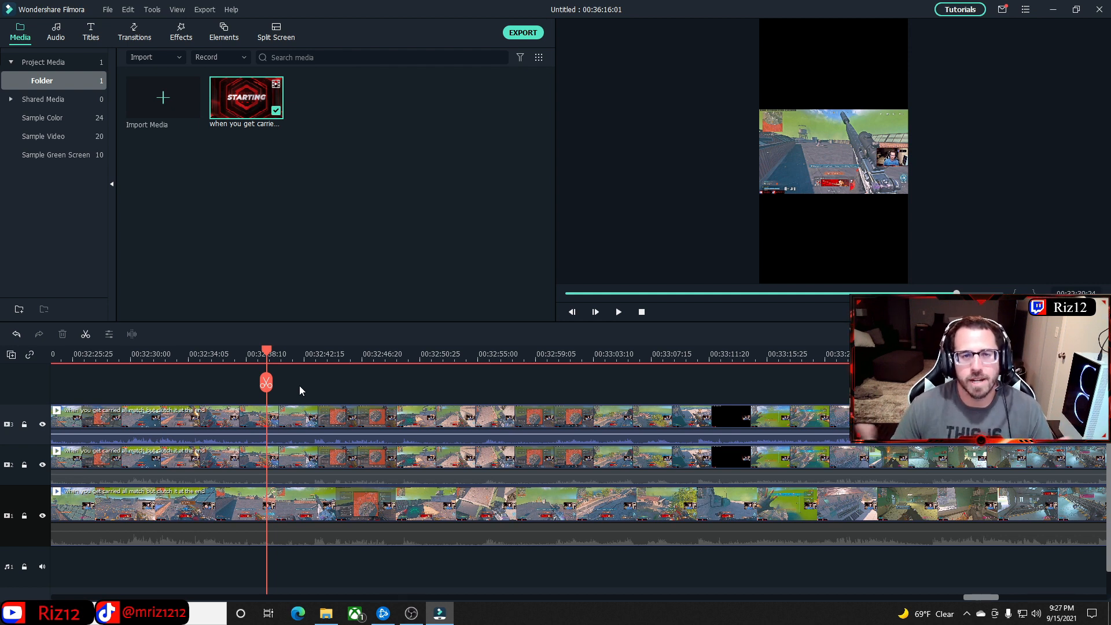
mouse_move(322, 389)
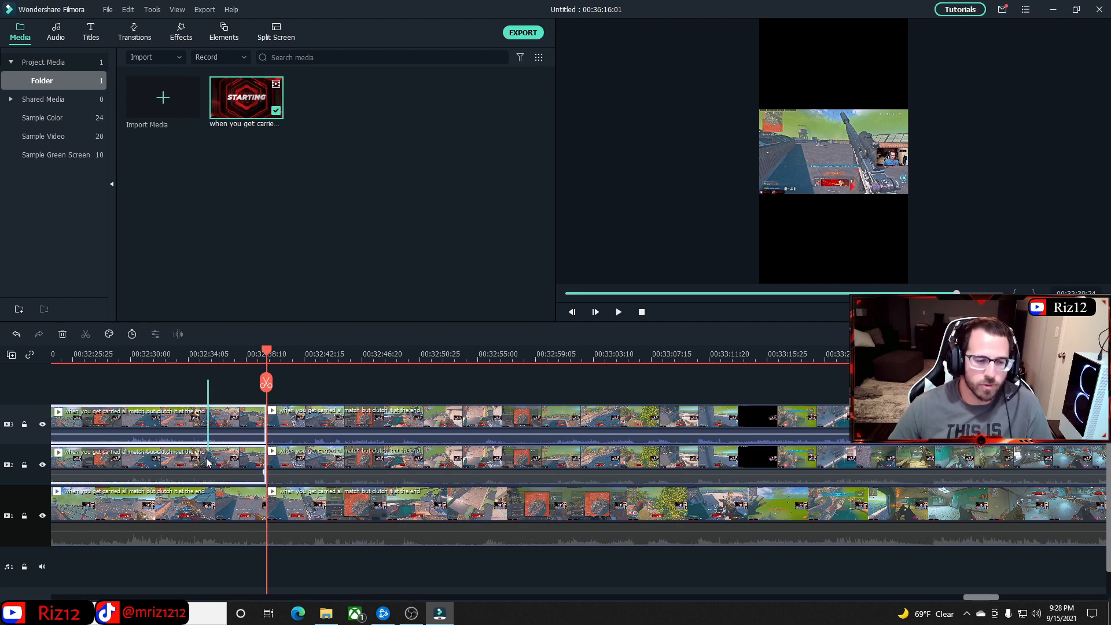
- Delete the footage before the cut on the stacked tracks and nudge the playhead later
right_click(223, 424)
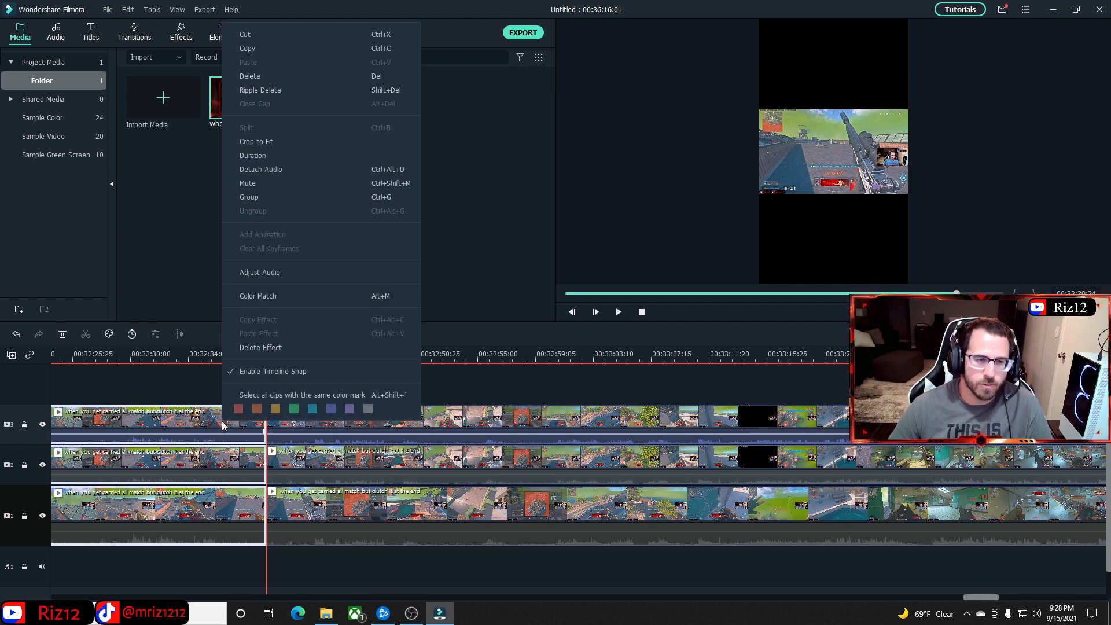
mouse_move(288, 260)
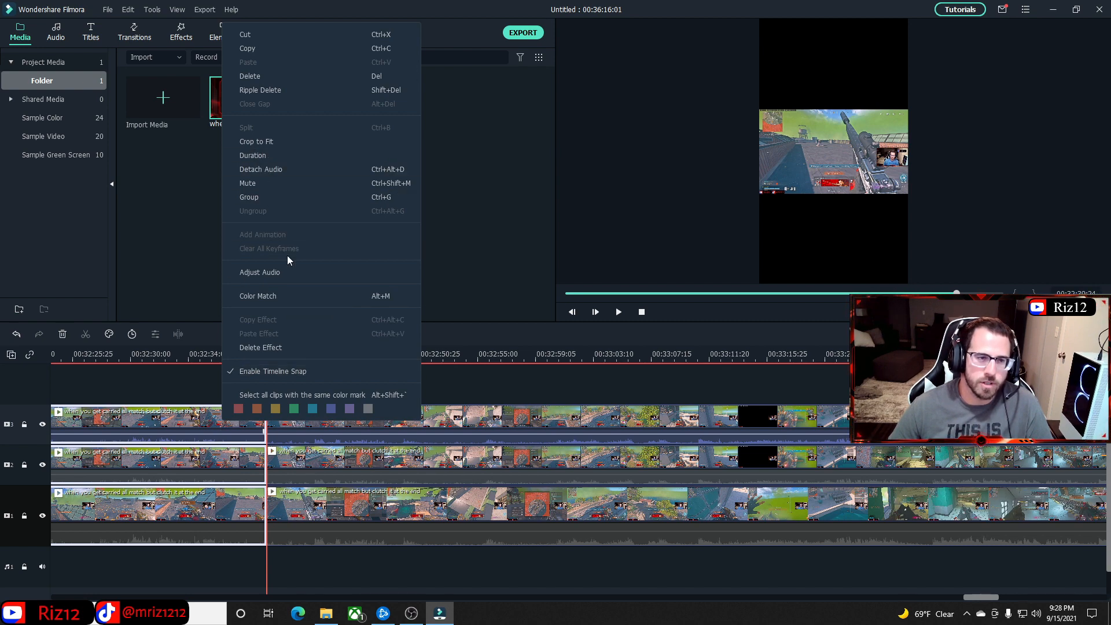
mouse_move(268, 77)
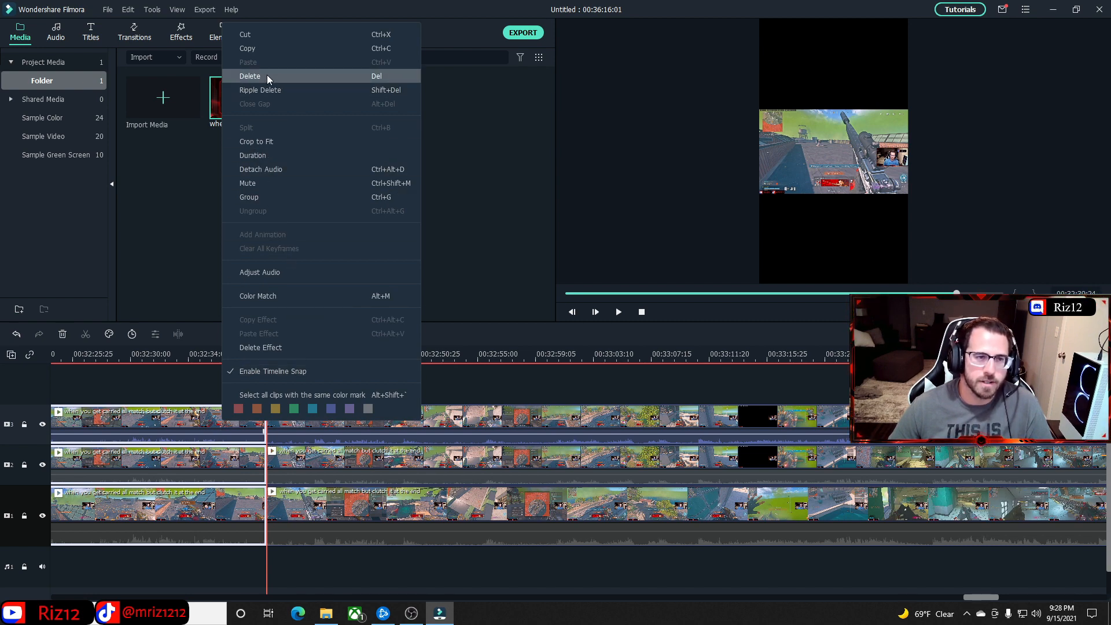
left_click(250, 76)
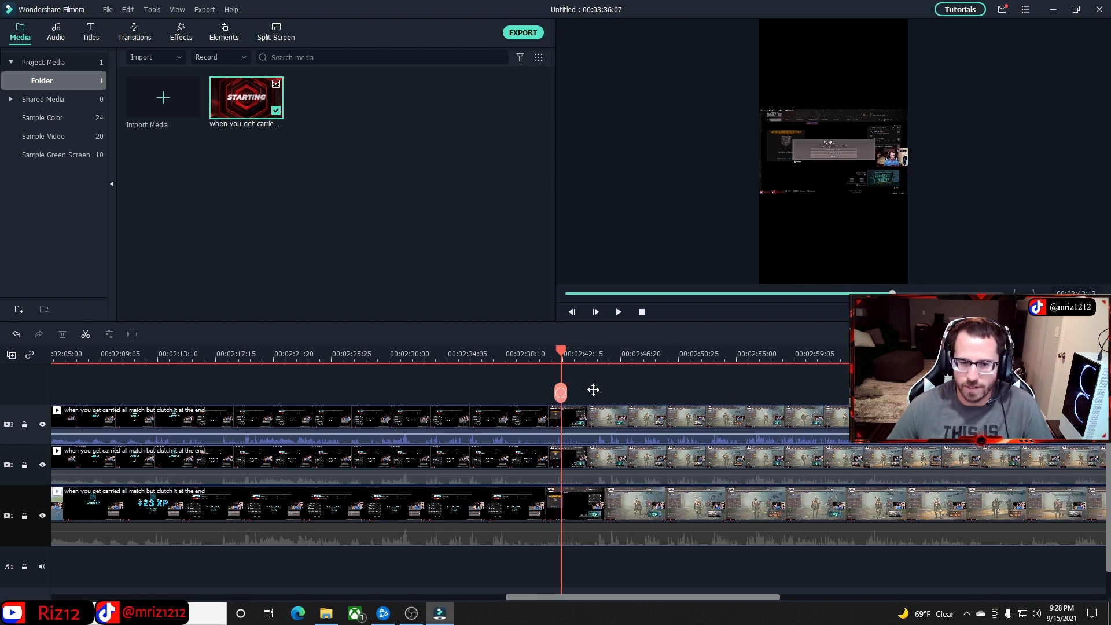
left_click_drag(562, 390, 595, 390)
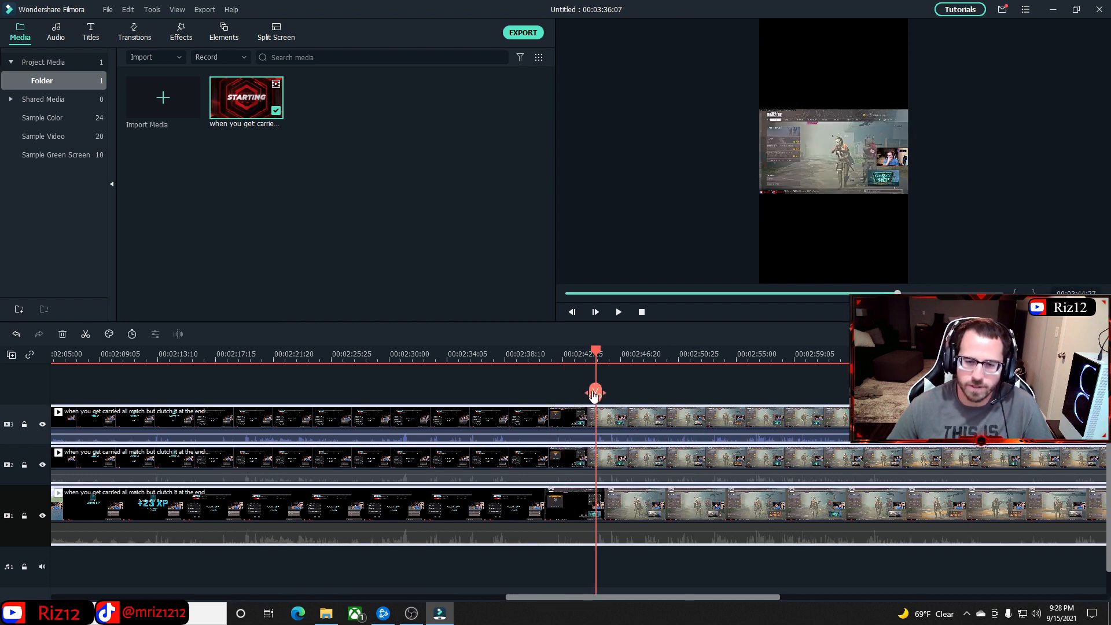
left_click(595, 392)
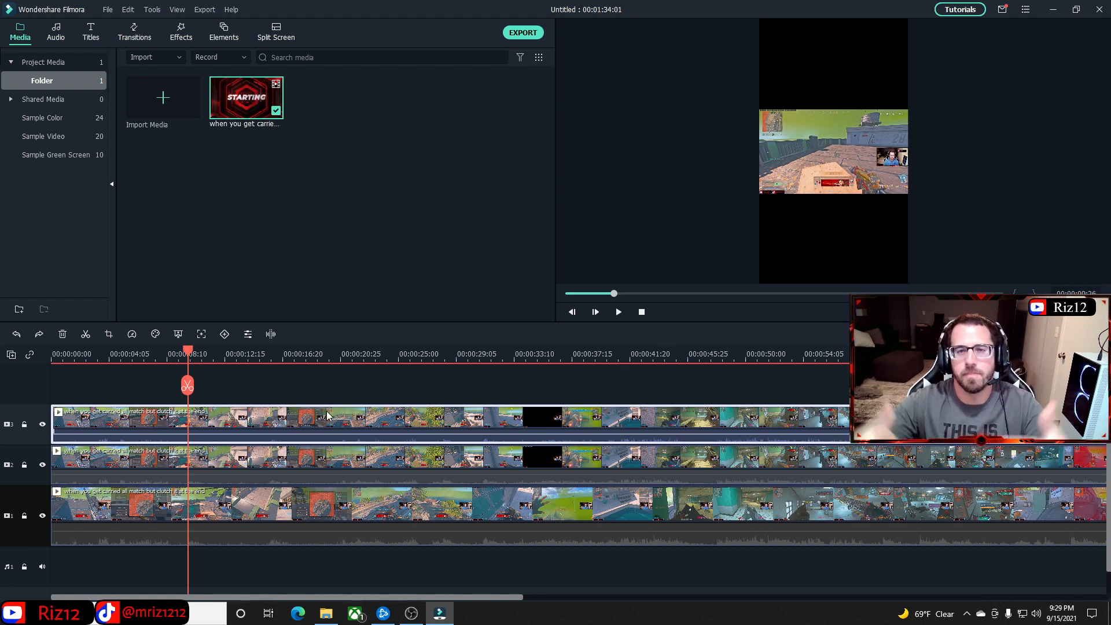
- Bring the top clip into Crop and Zoom and open its crop ratio list for the webcam crop
right_click(326, 415)
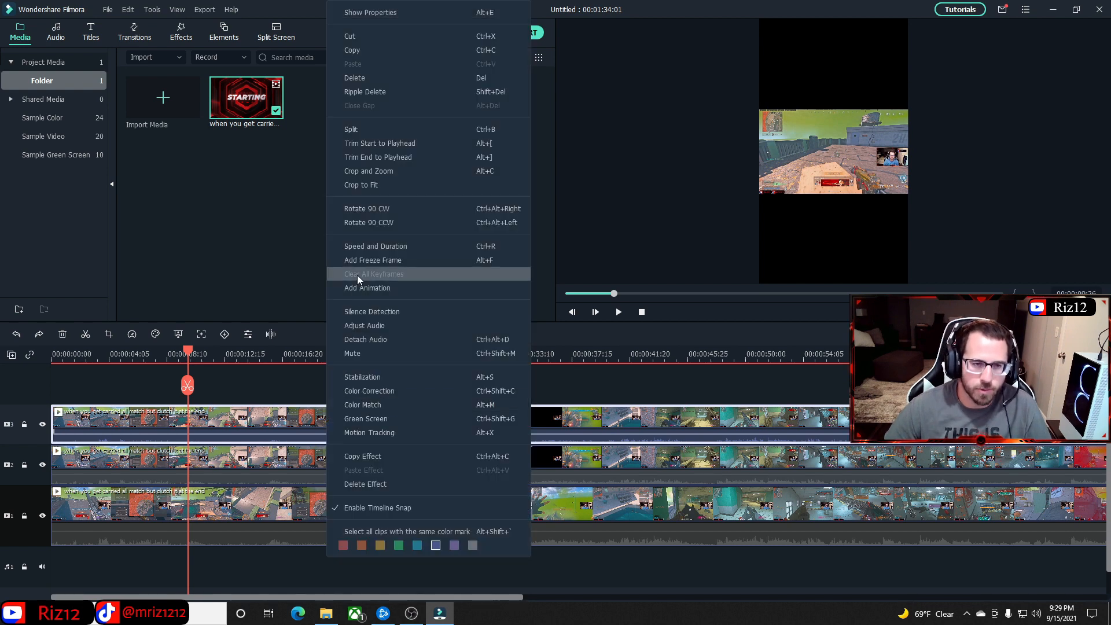
mouse_move(368, 196)
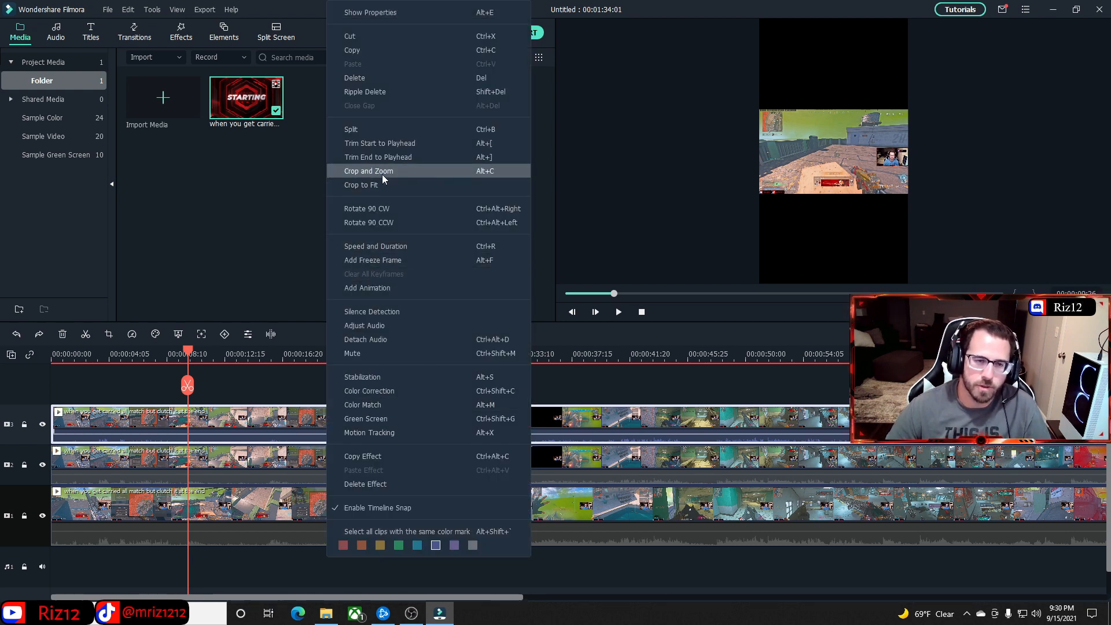
left_click(368, 172)
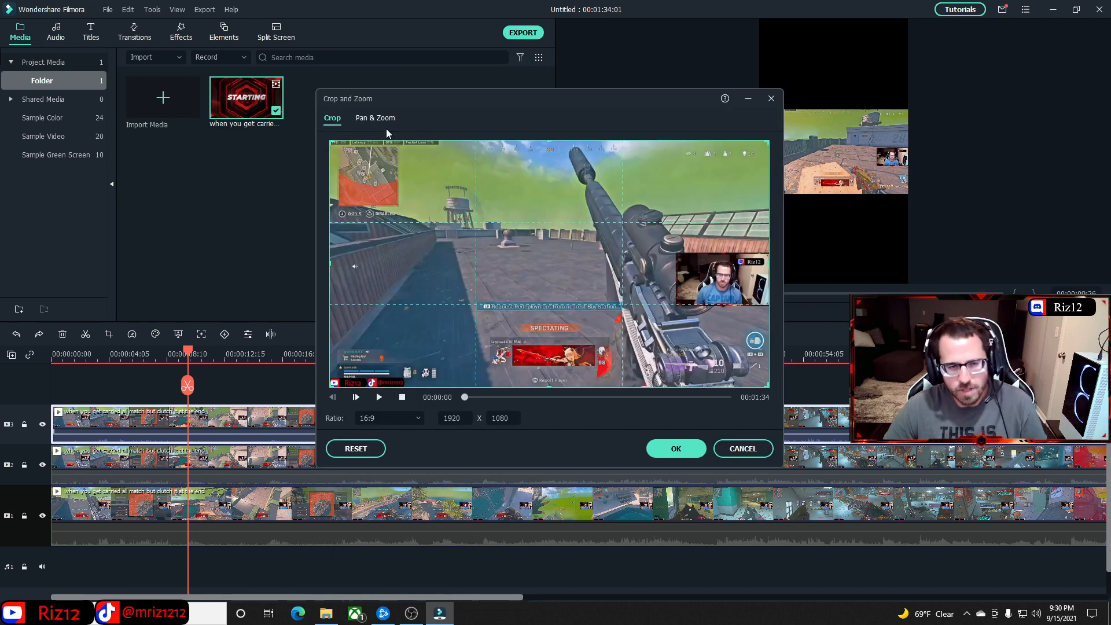
left_click(373, 118)
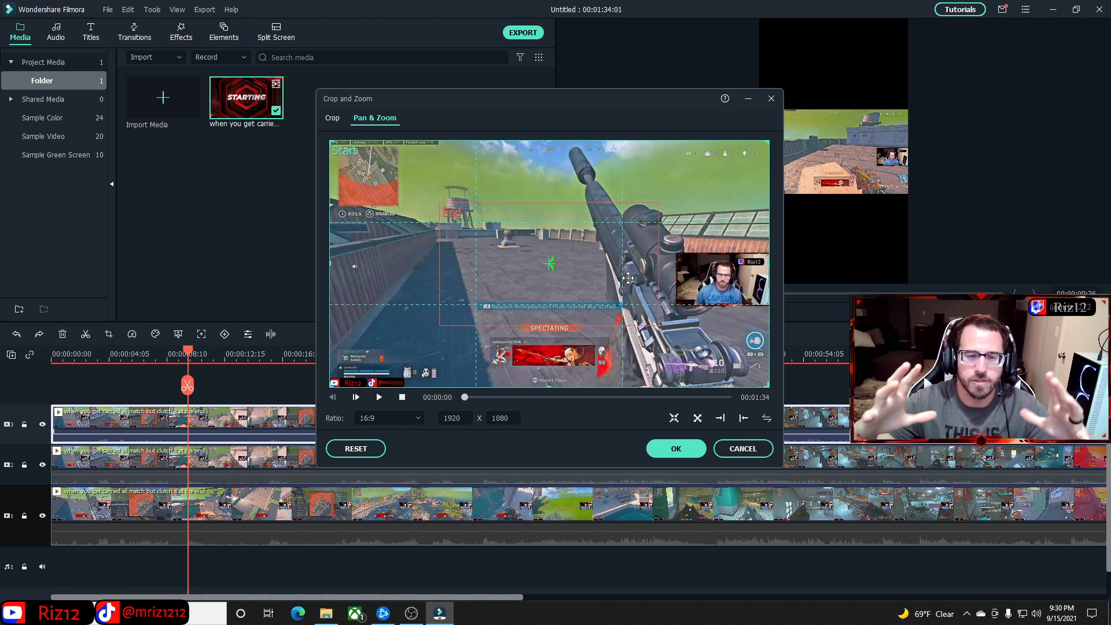
mouse_move(582, 236)
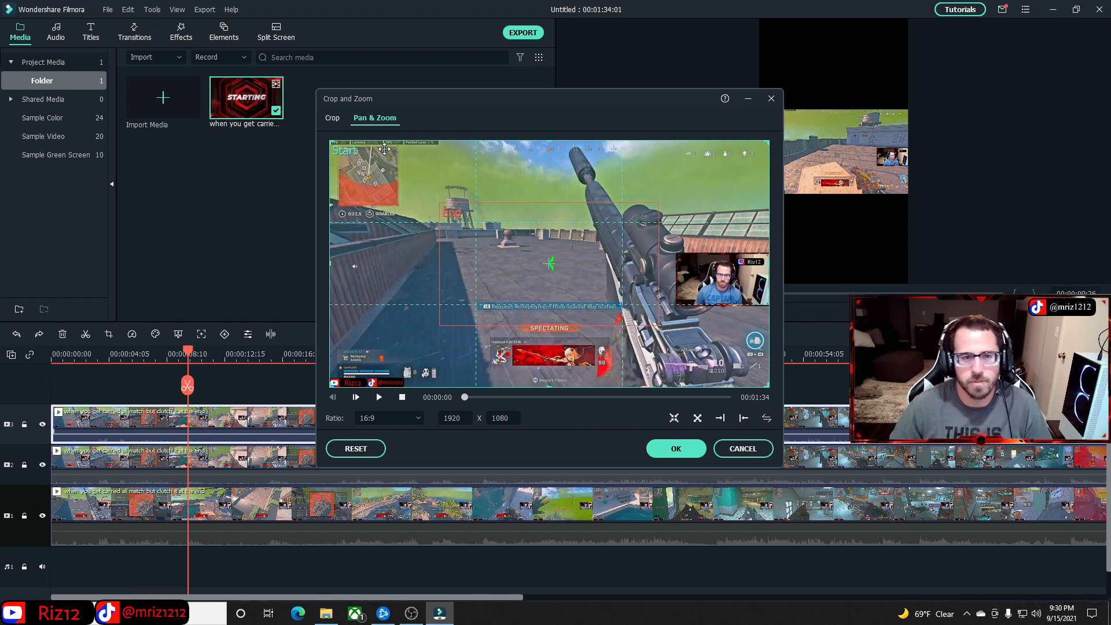
left_click(332, 118)
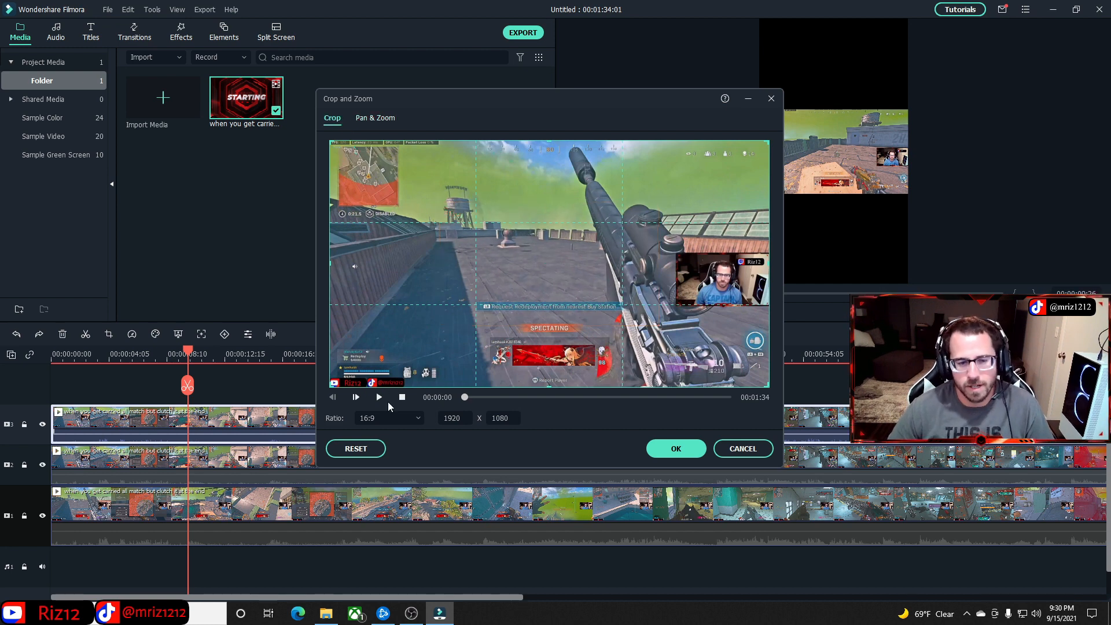
left_click(389, 418)
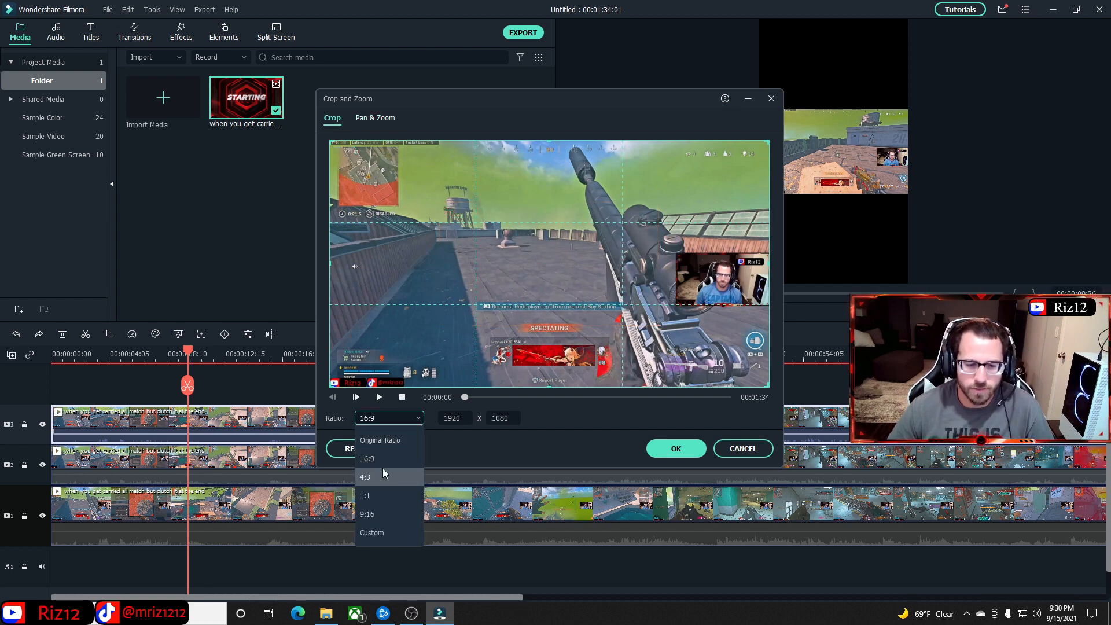
mouse_move(380, 440)
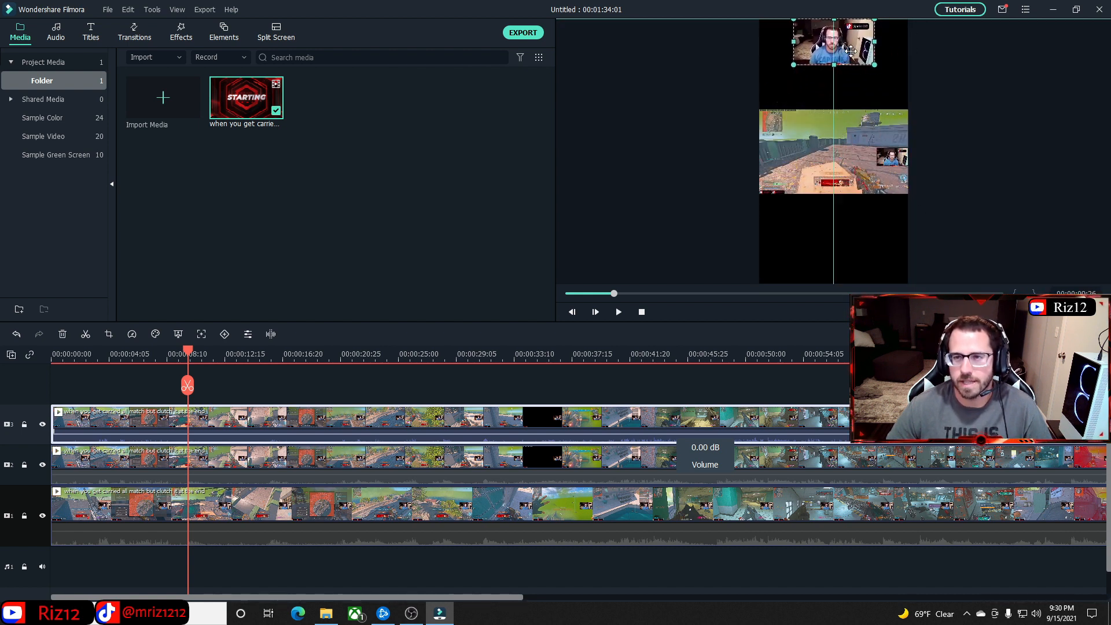
- Undo the webcam's last move and reposition the gameplay copies toward the frame centre
left_click(16, 333)
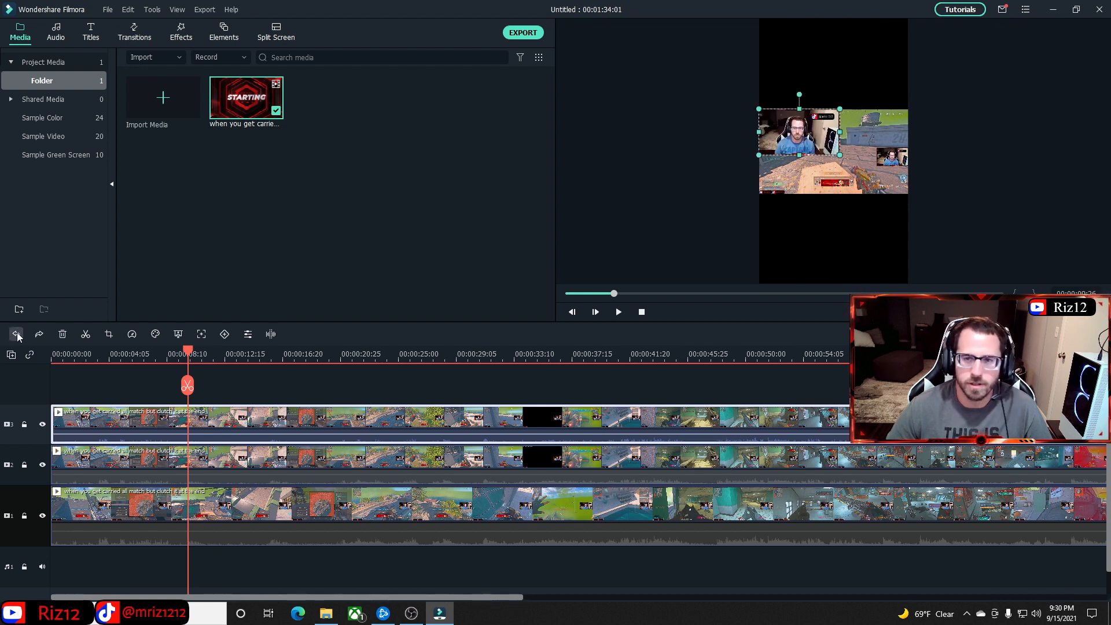
left_click(16, 334)
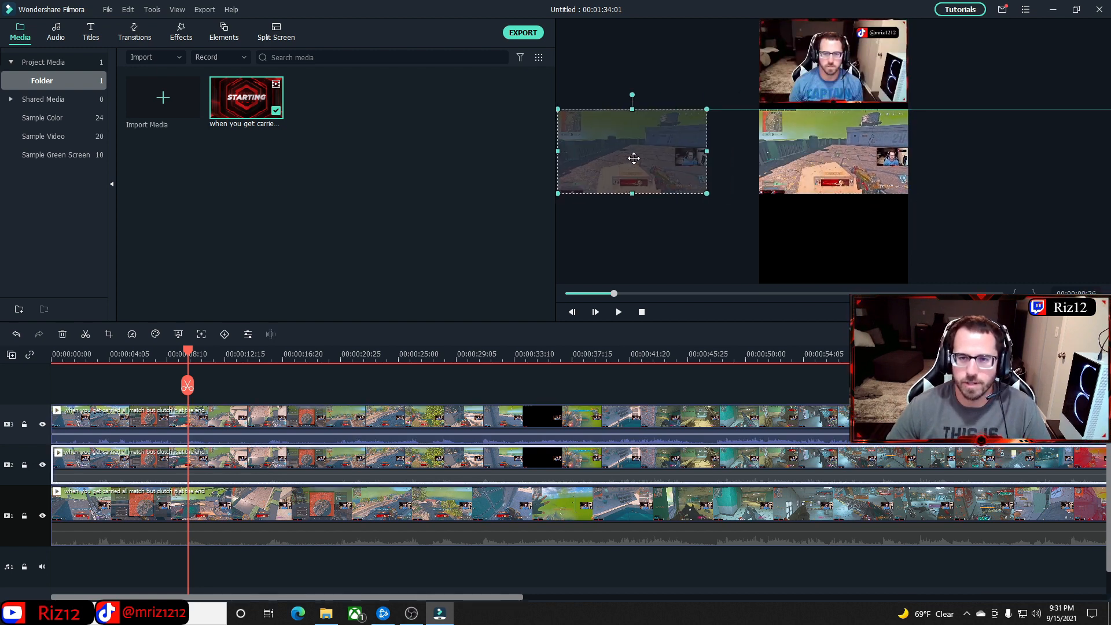
left_click_drag(633, 154, 674, 151)
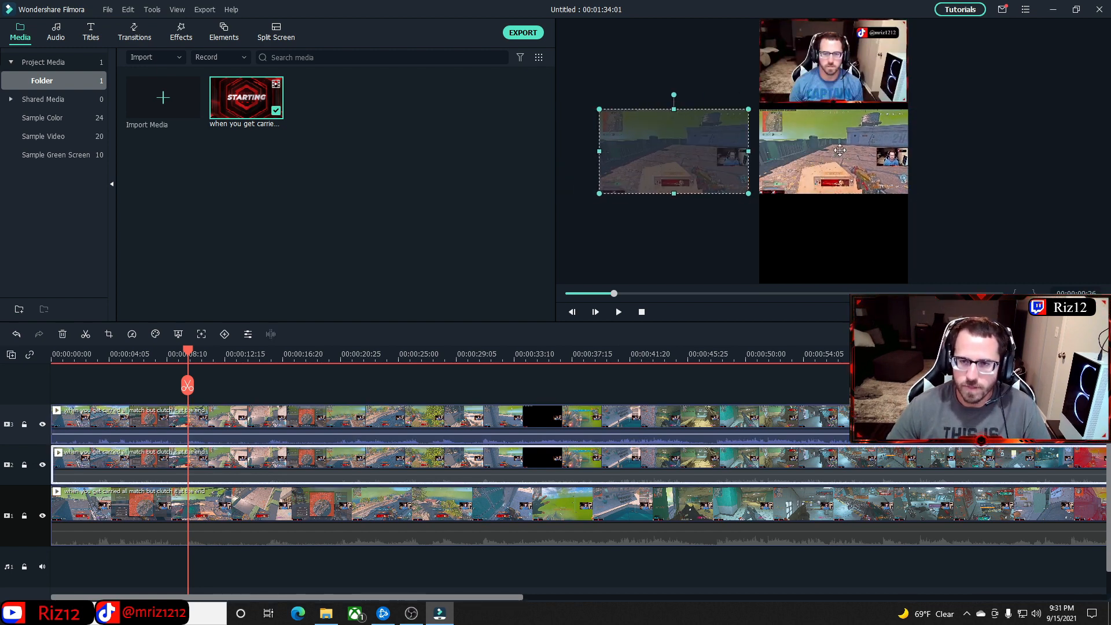
left_click(834, 150)
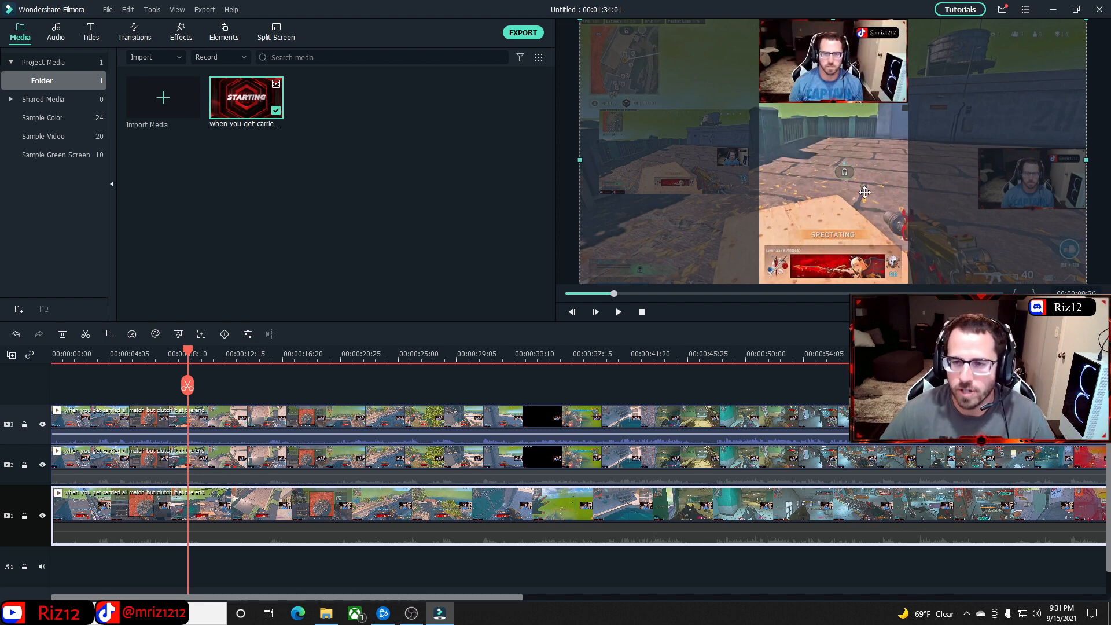
left_click(667, 153)
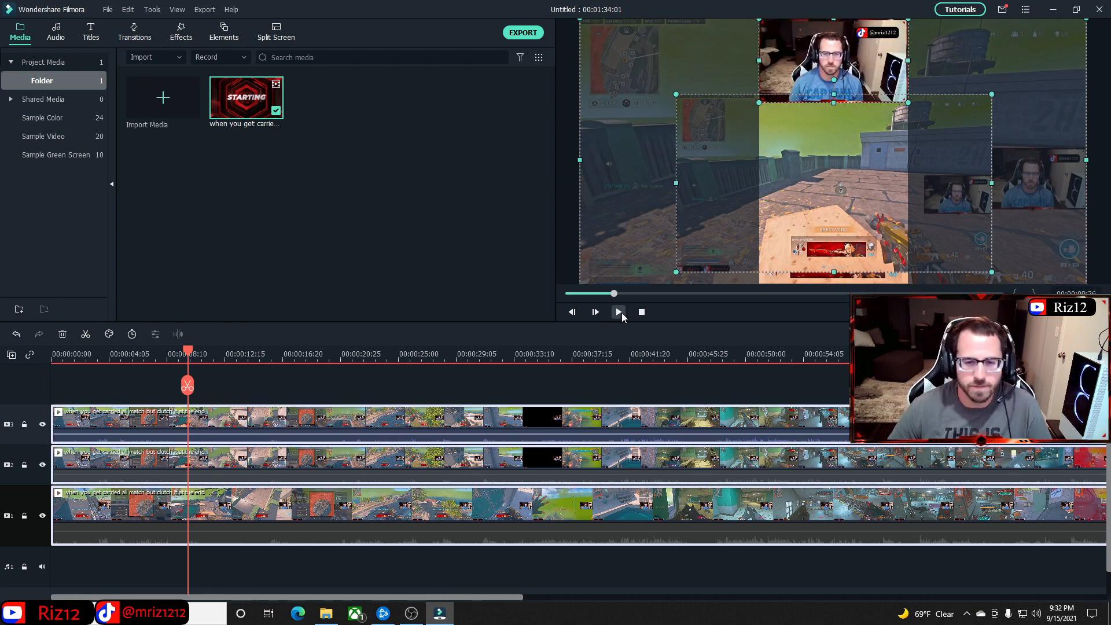
left_click(595, 311)
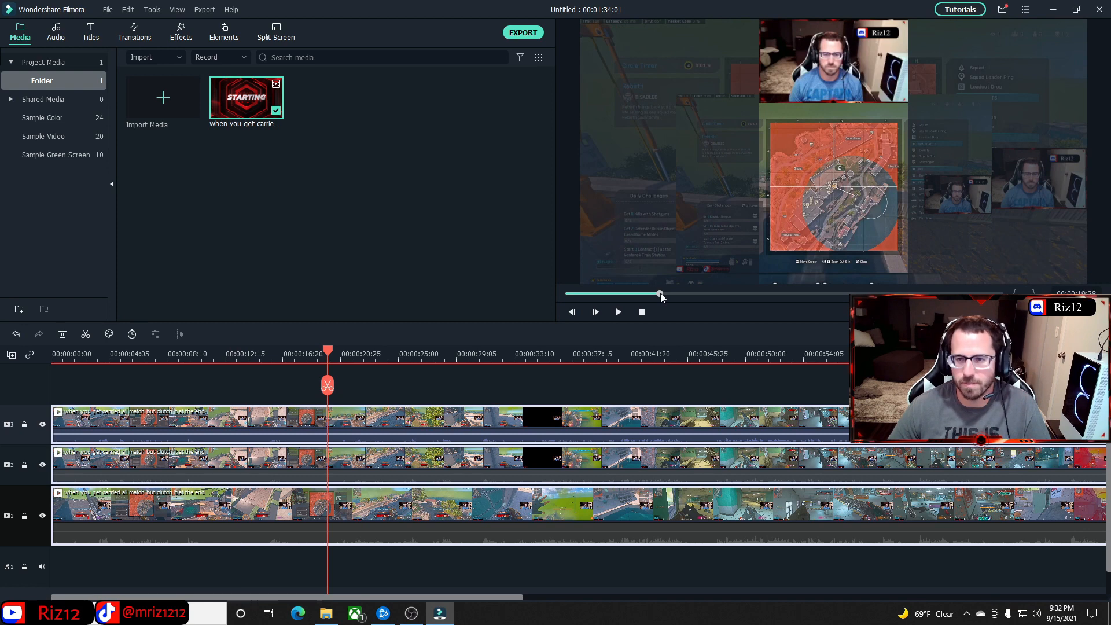
left_click_drag(659, 294, 697, 294)
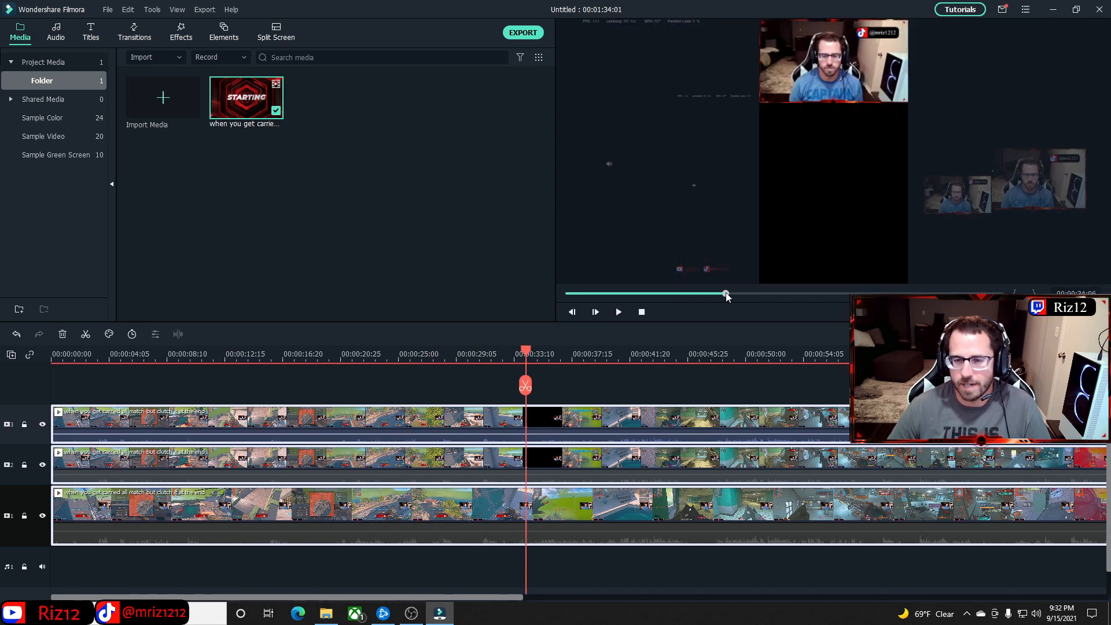
left_click_drag(726, 294, 712, 294)
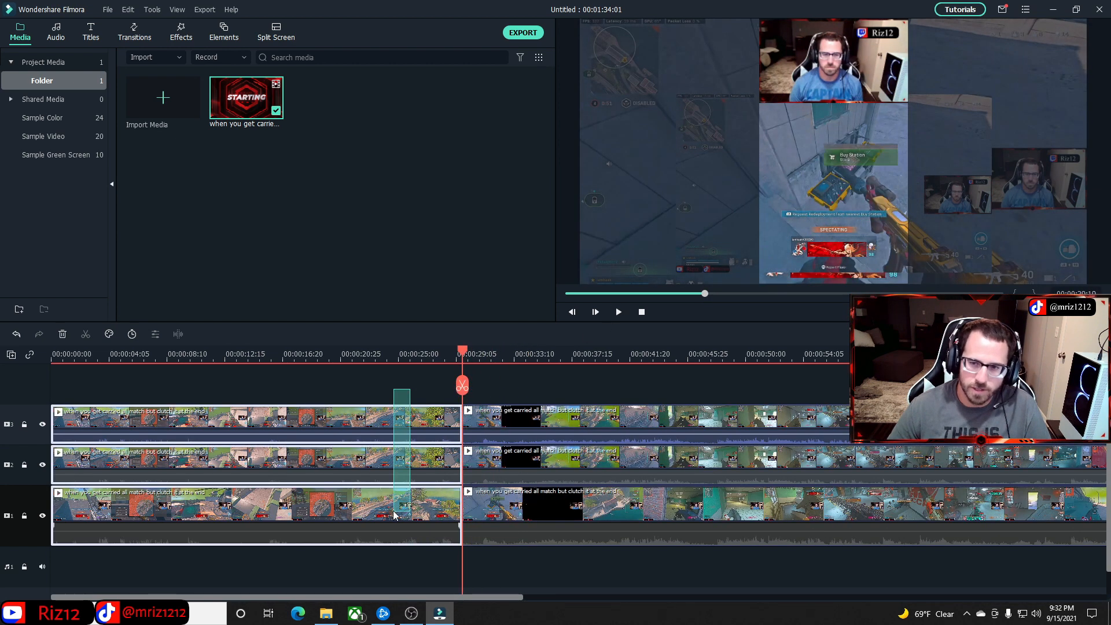
- Delete the opening 28-second section on all tracks and replay the trimmed 1:04 edit
right_click(401, 418)
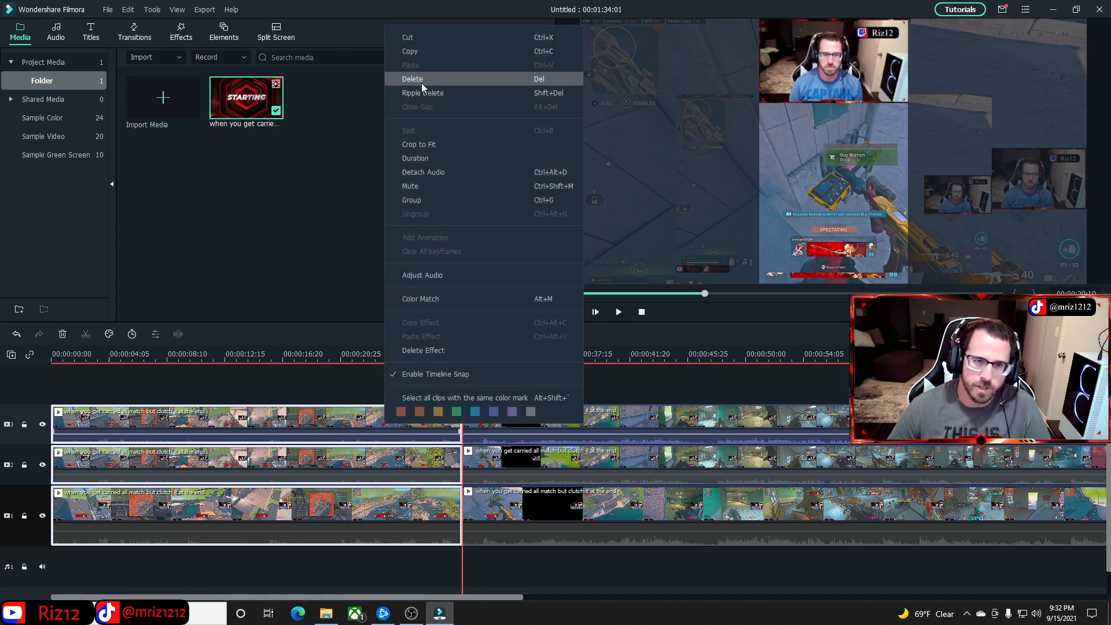
left_click(412, 78)
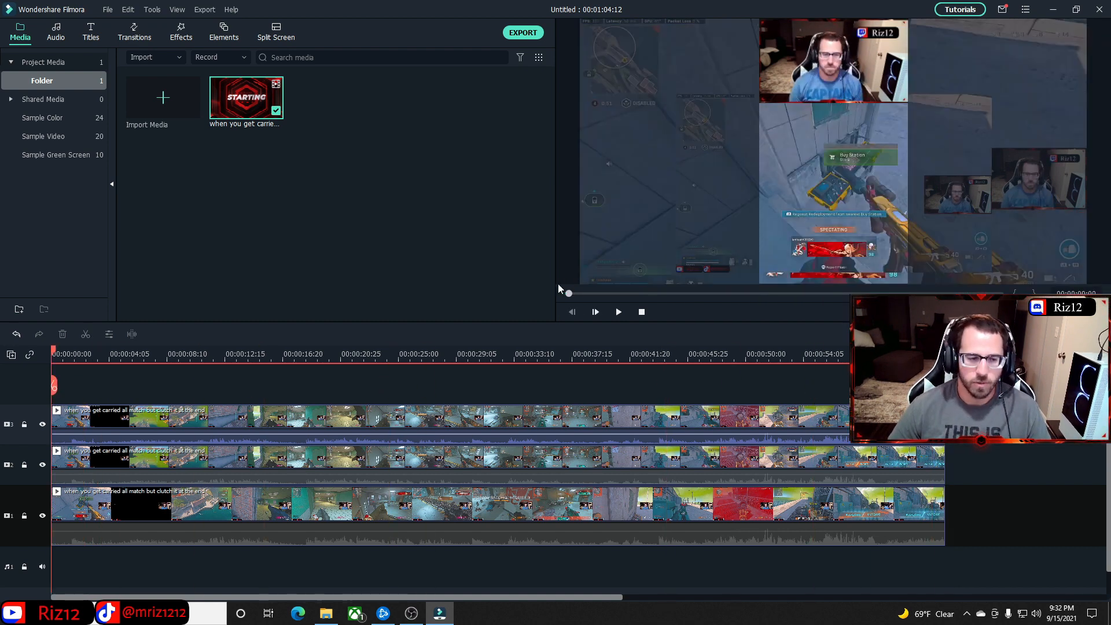
left_click(595, 312)
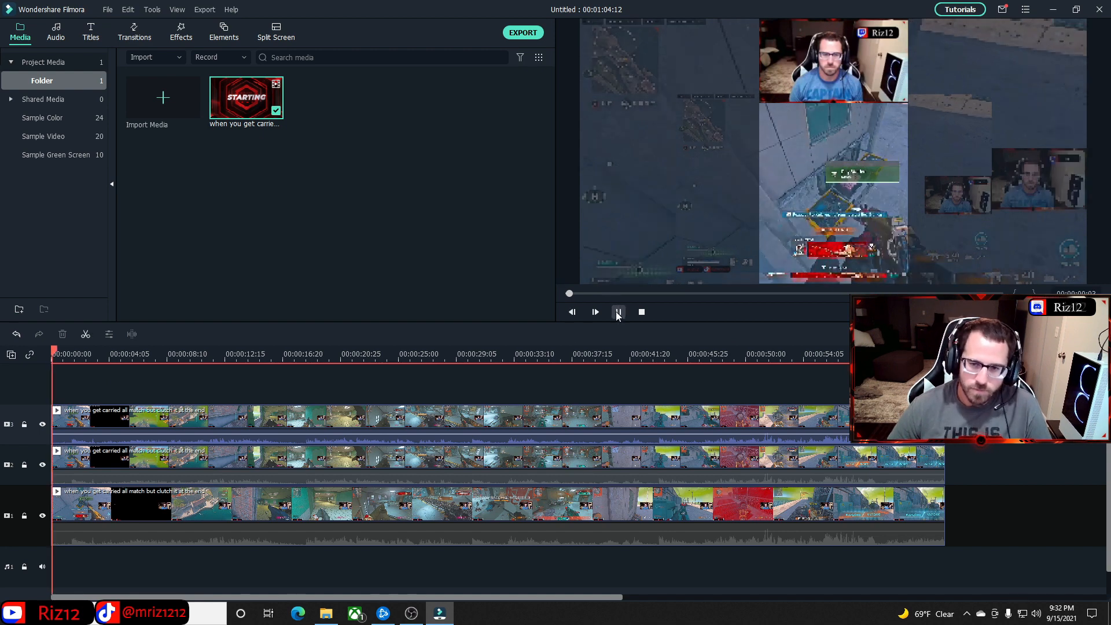
left_click(618, 311)
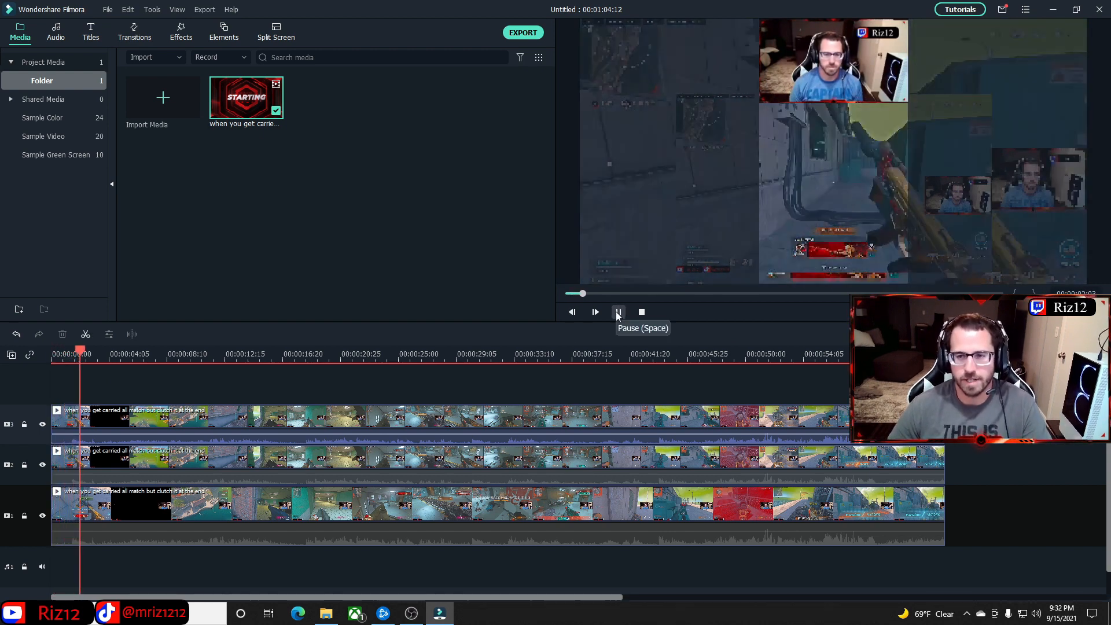
left_click(596, 312)
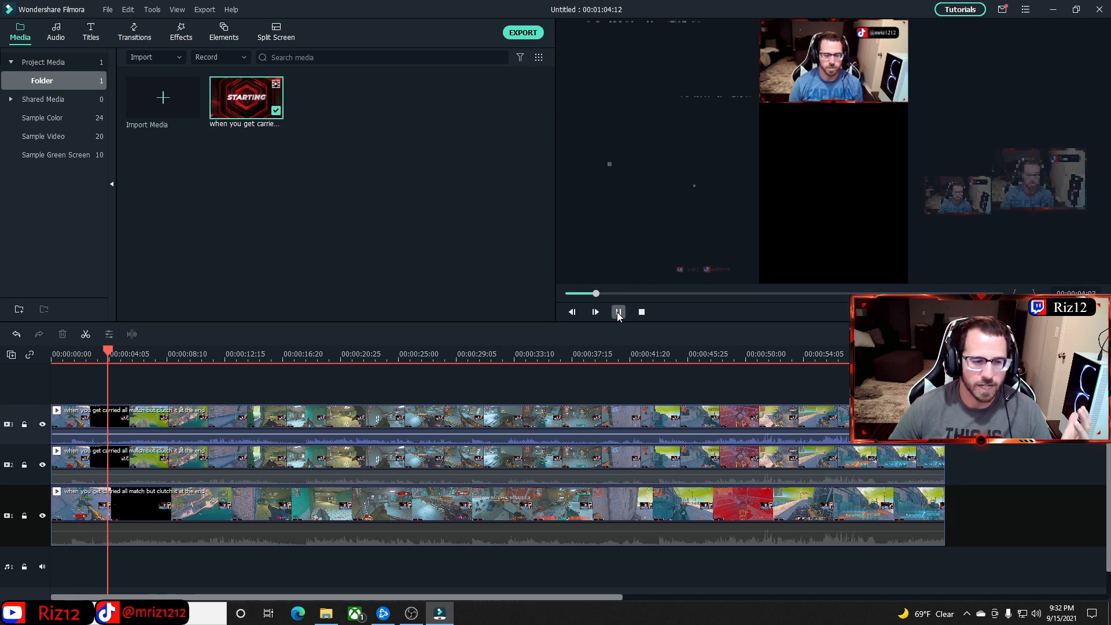
left_click(618, 311)
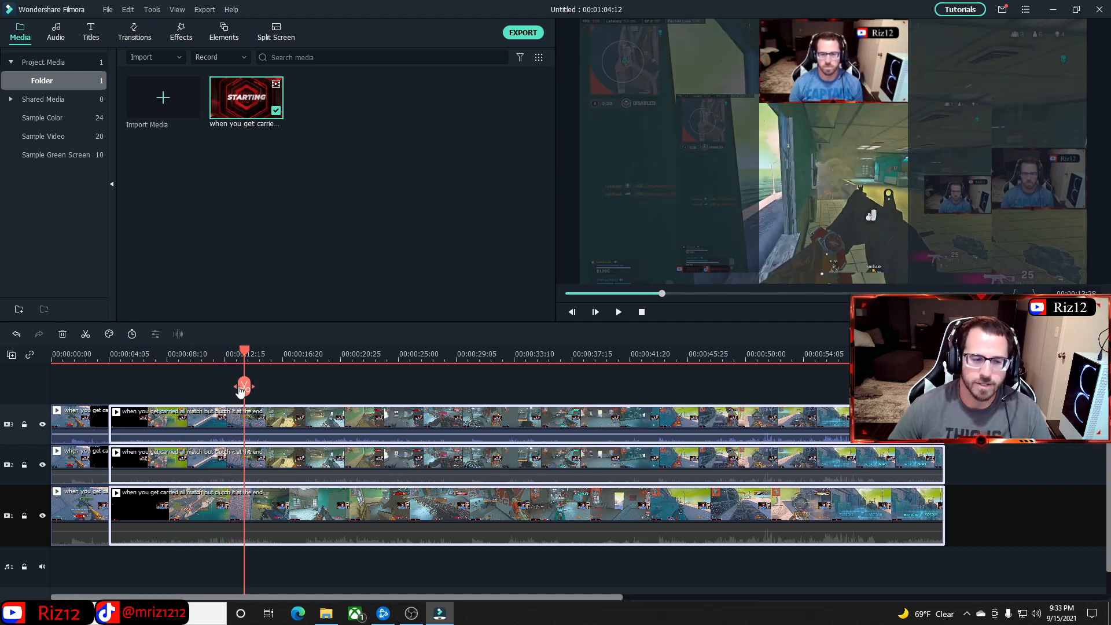
- Set 7x speed with Ripple Edit on the top, middle and bottom layers' stretch after the cut
left_click(243, 387)
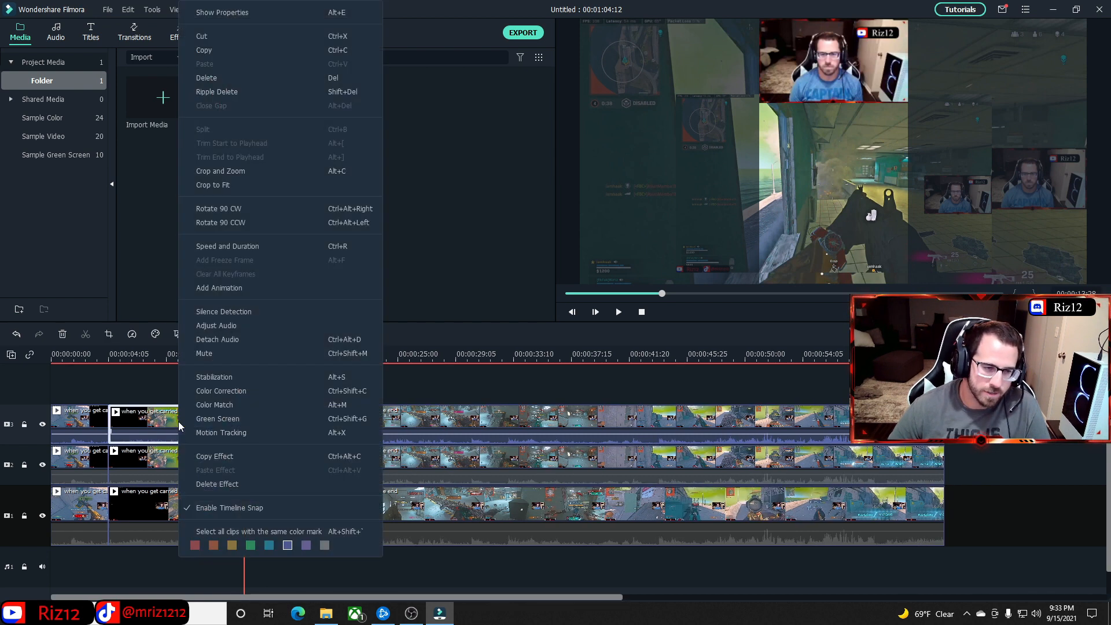
mouse_move(219, 288)
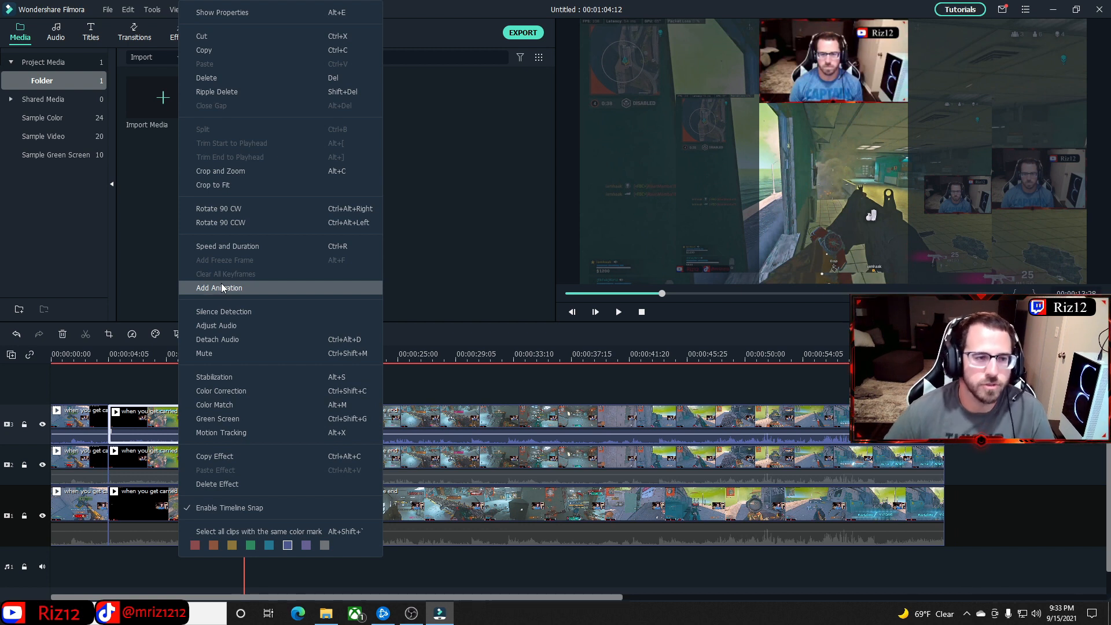
mouse_move(228, 245)
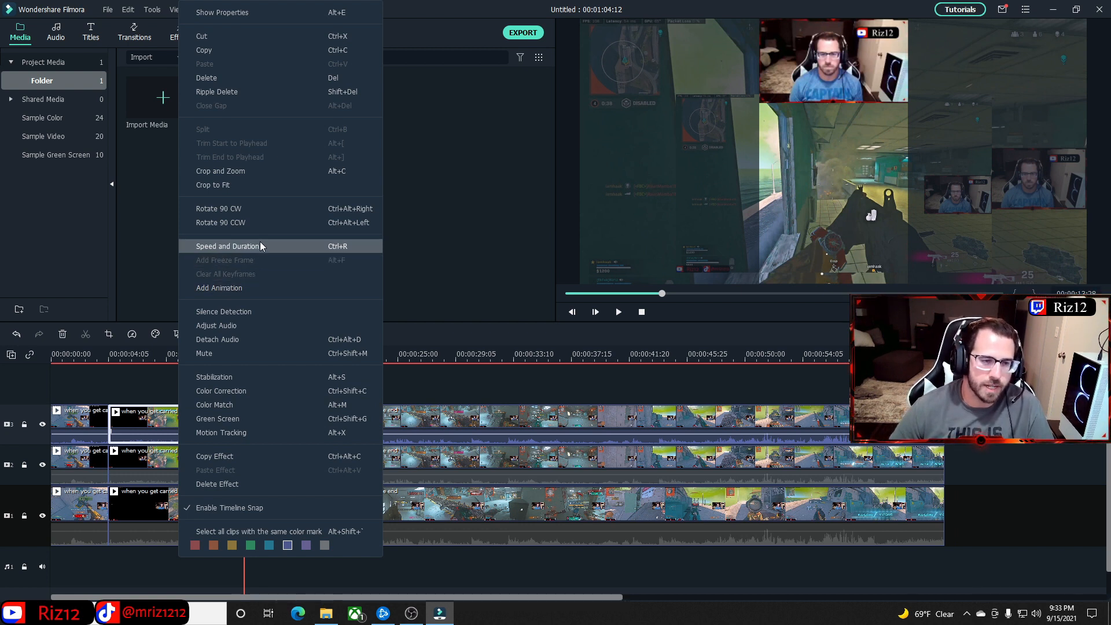
left_click(228, 246)
type("7")
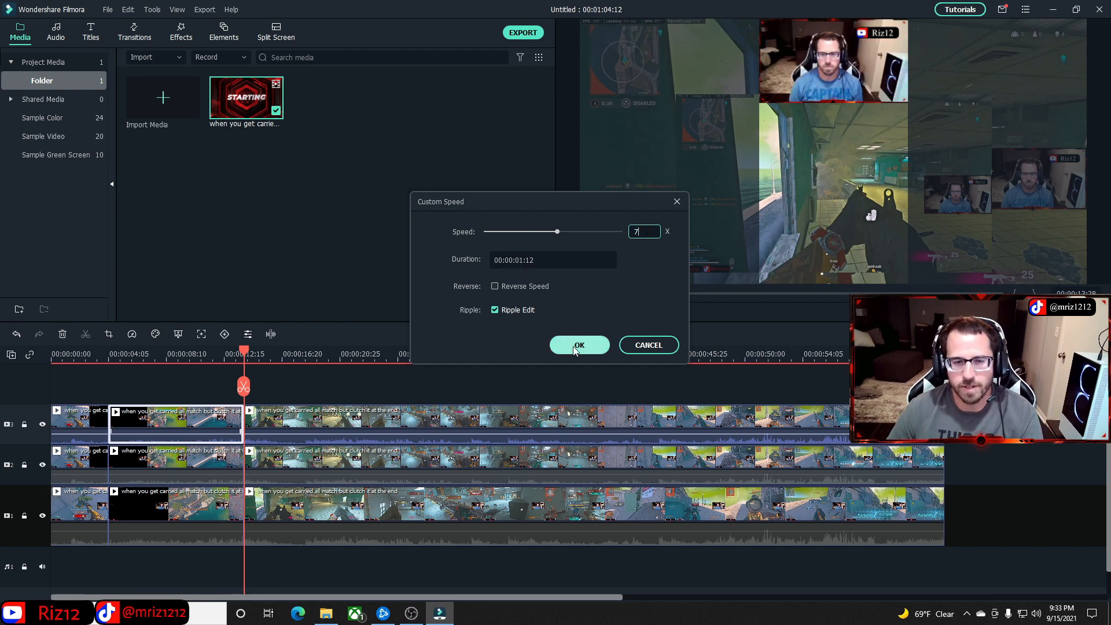
left_click(579, 345)
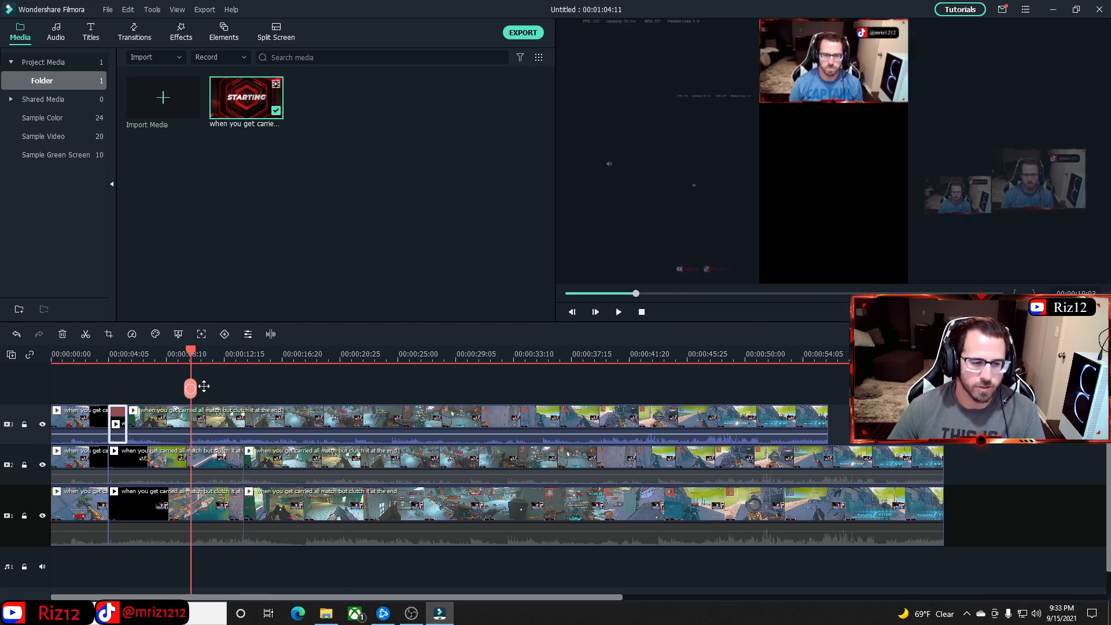
right_click(100, 423)
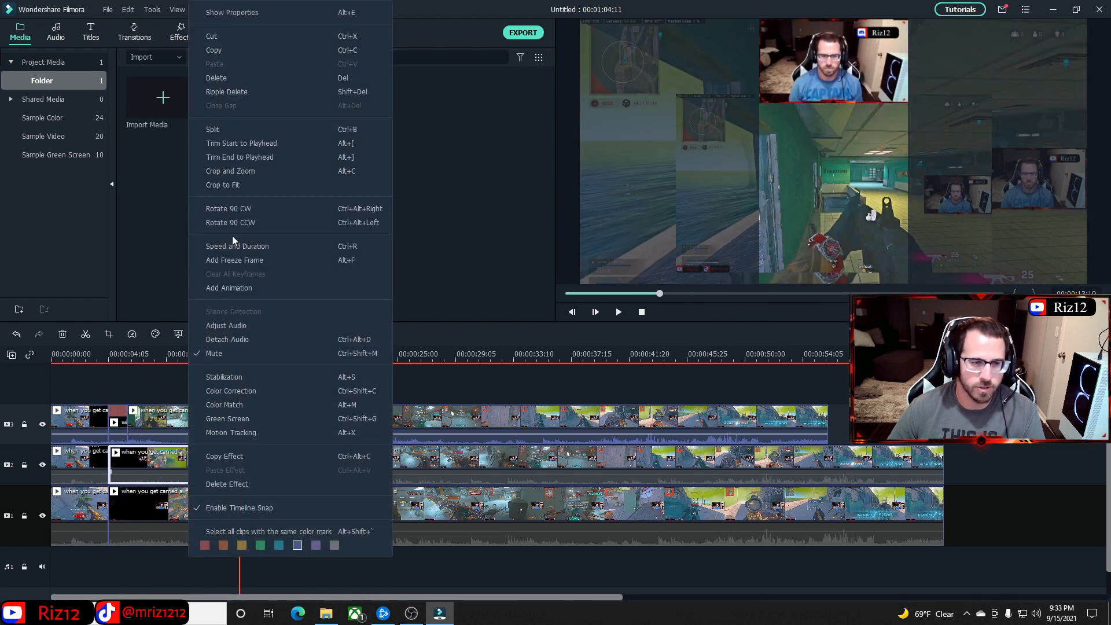
left_click(238, 245)
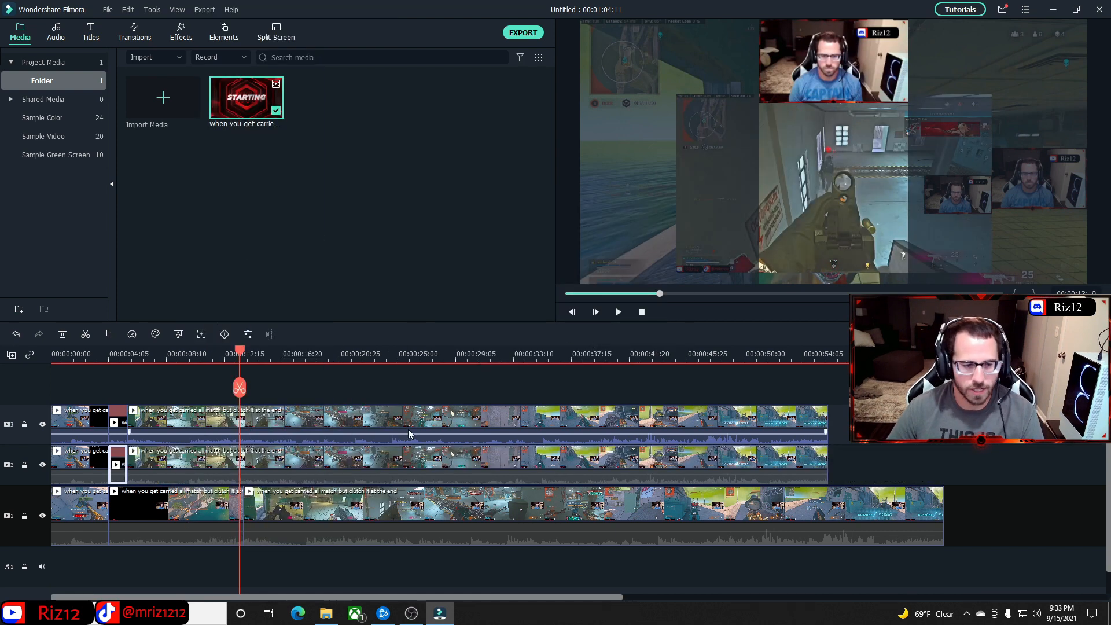
right_click(408, 432)
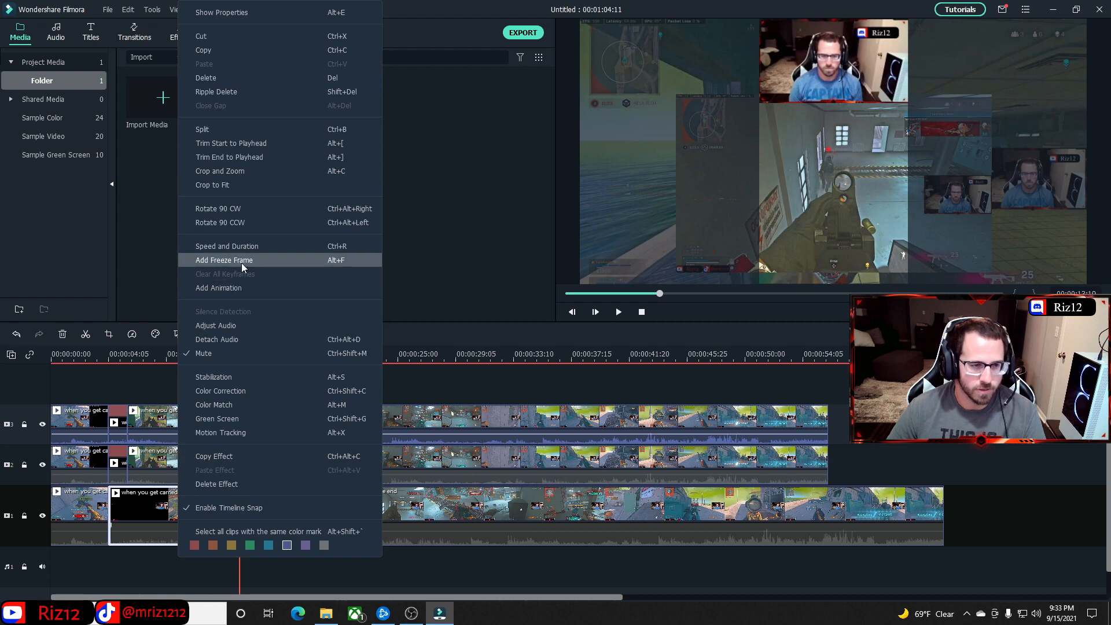
left_click(227, 245)
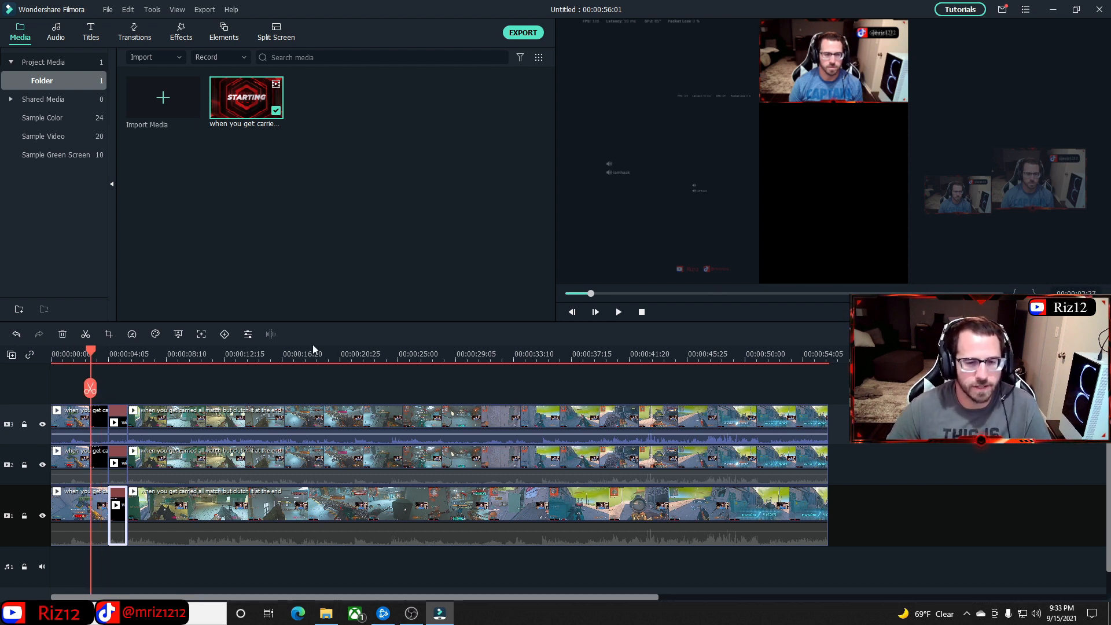
- Play back the sped-up opening and skim to about sixteen seconds in
left_click(595, 311)
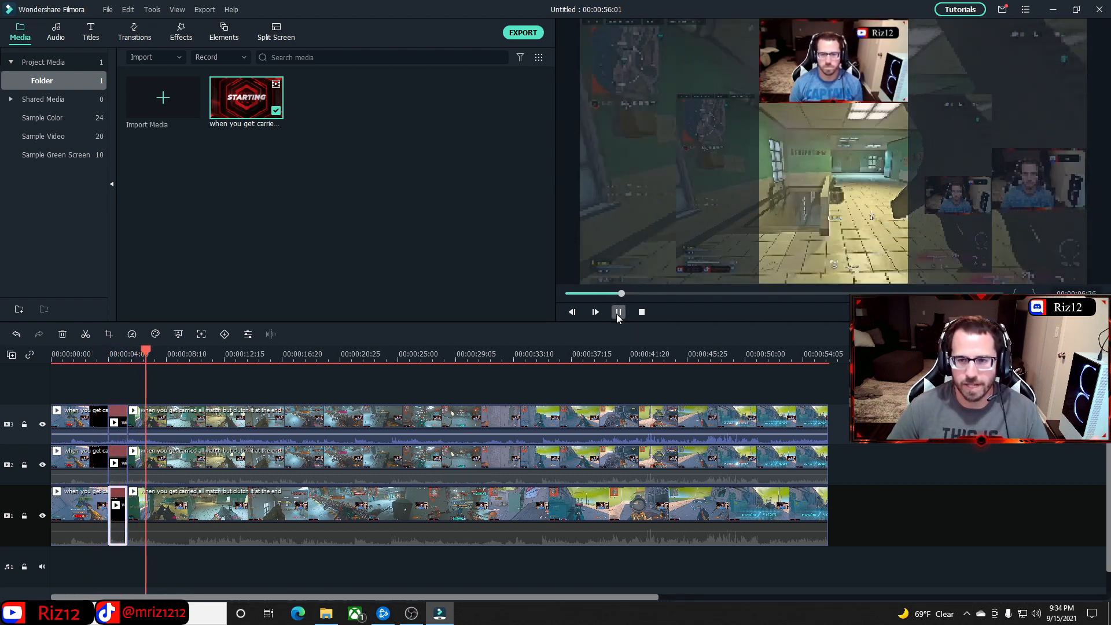
left_click(618, 312)
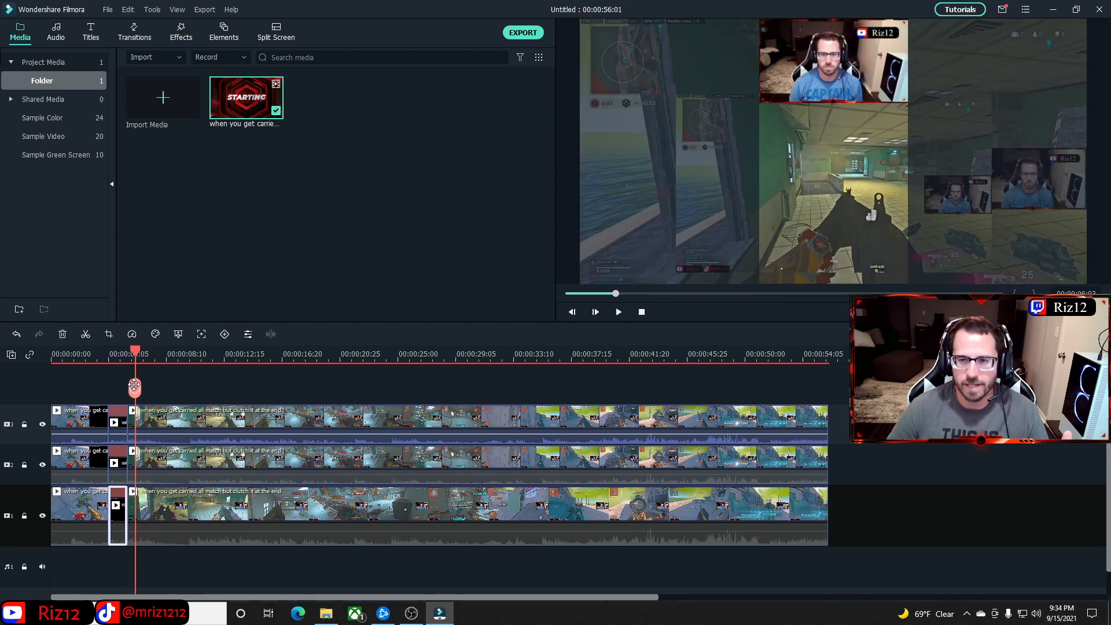
left_click(595, 312)
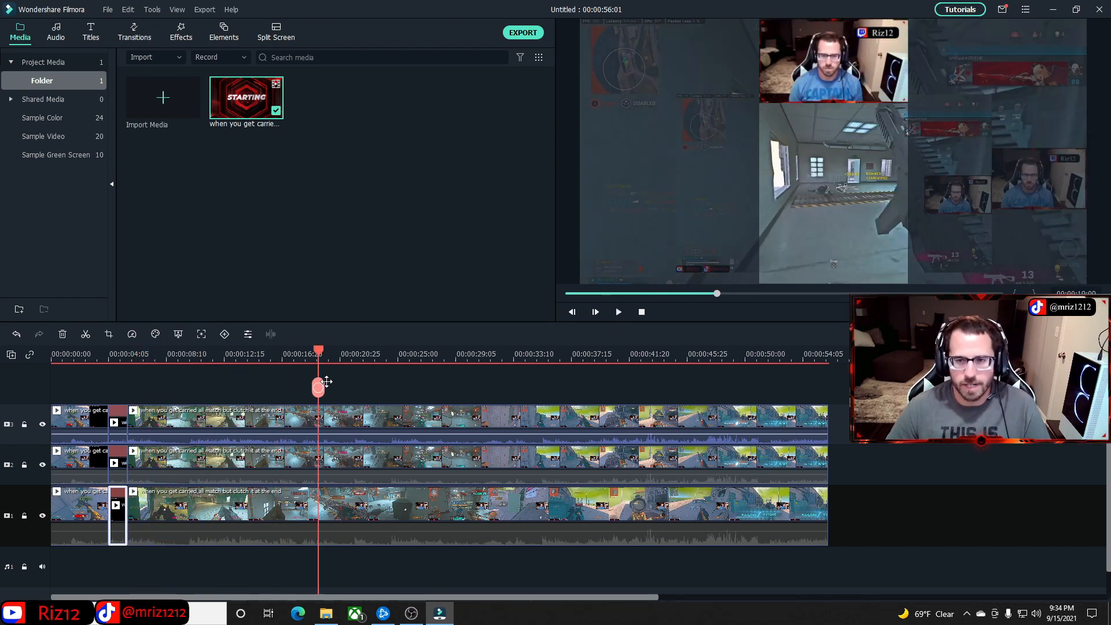
left_click_drag(318, 388, 346, 387)
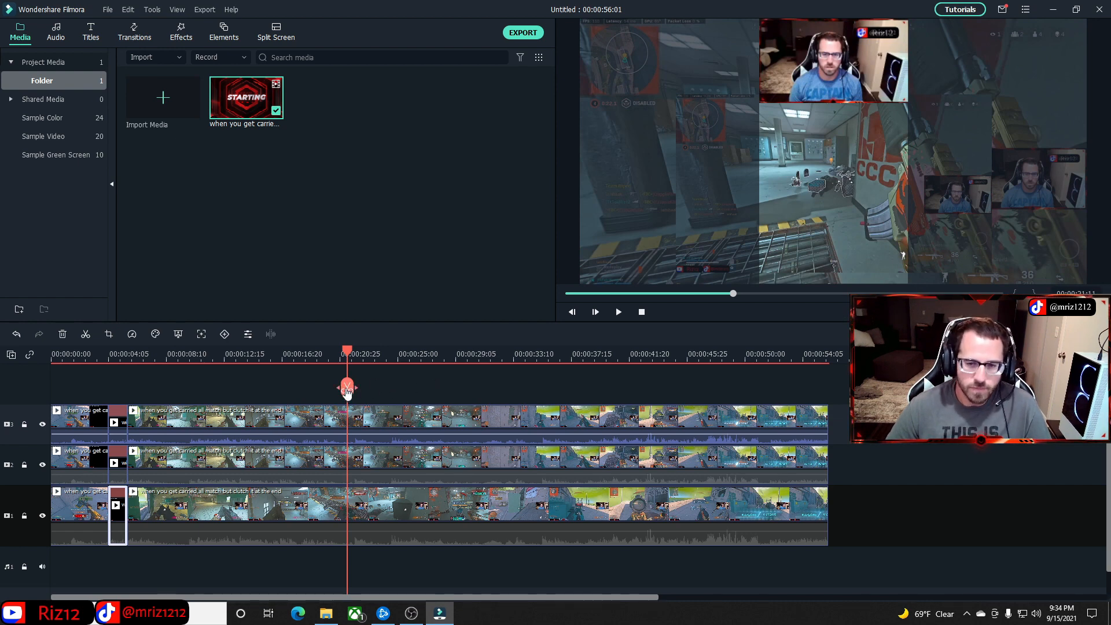
- Scrub around the footage and settle the playhead near fifteen seconds for the split
left_click_drag(347, 389, 223, 389)
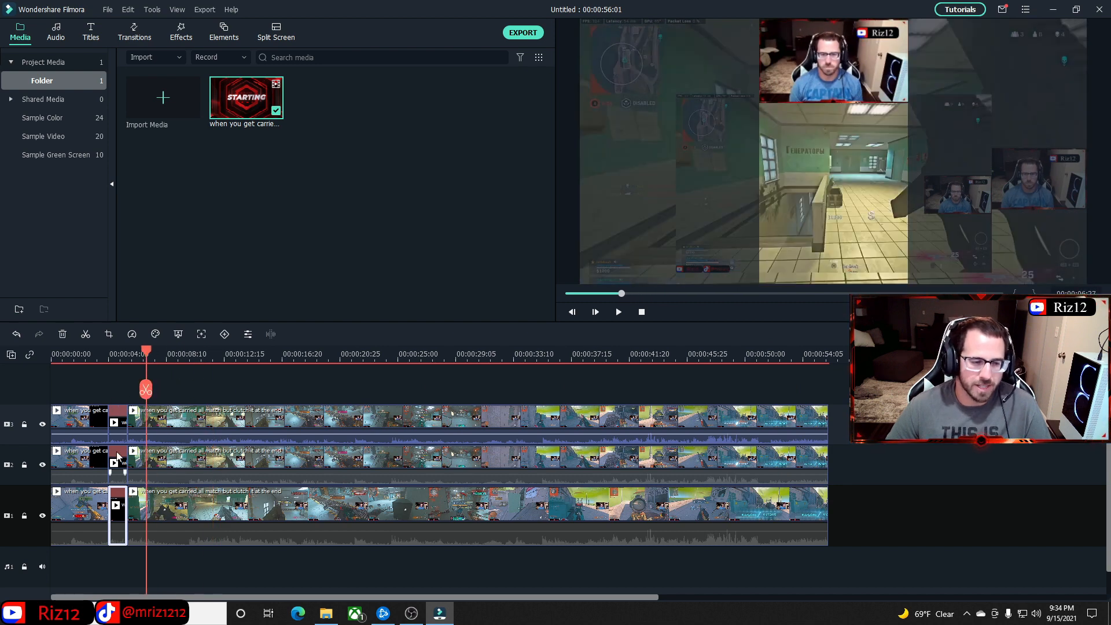
left_click_drag(146, 387, 184, 387)
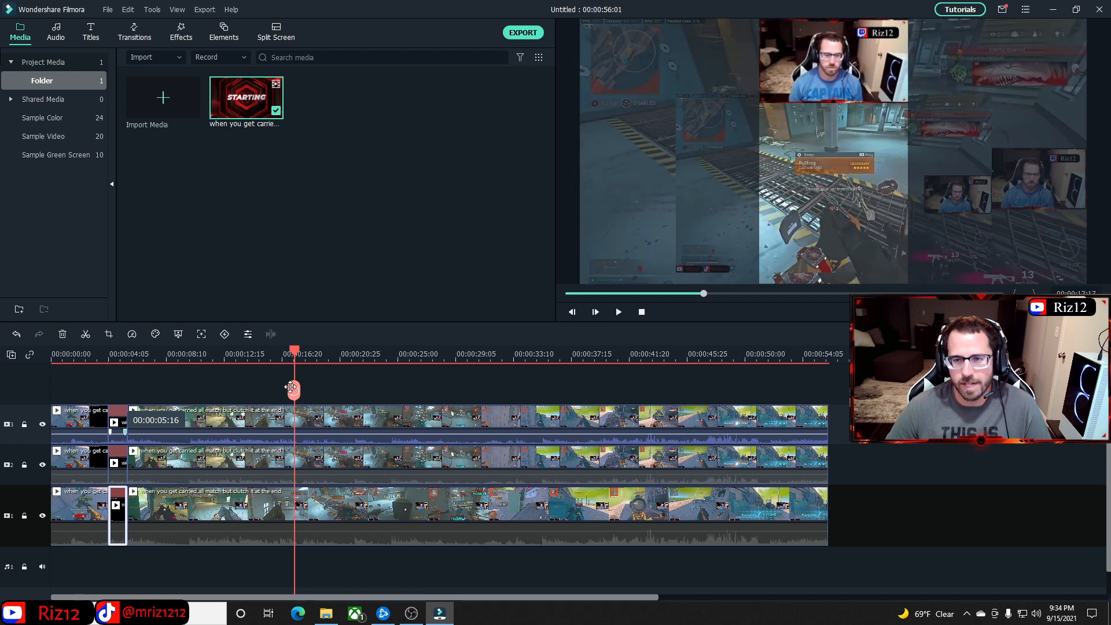
left_click_drag(293, 388, 216, 388)
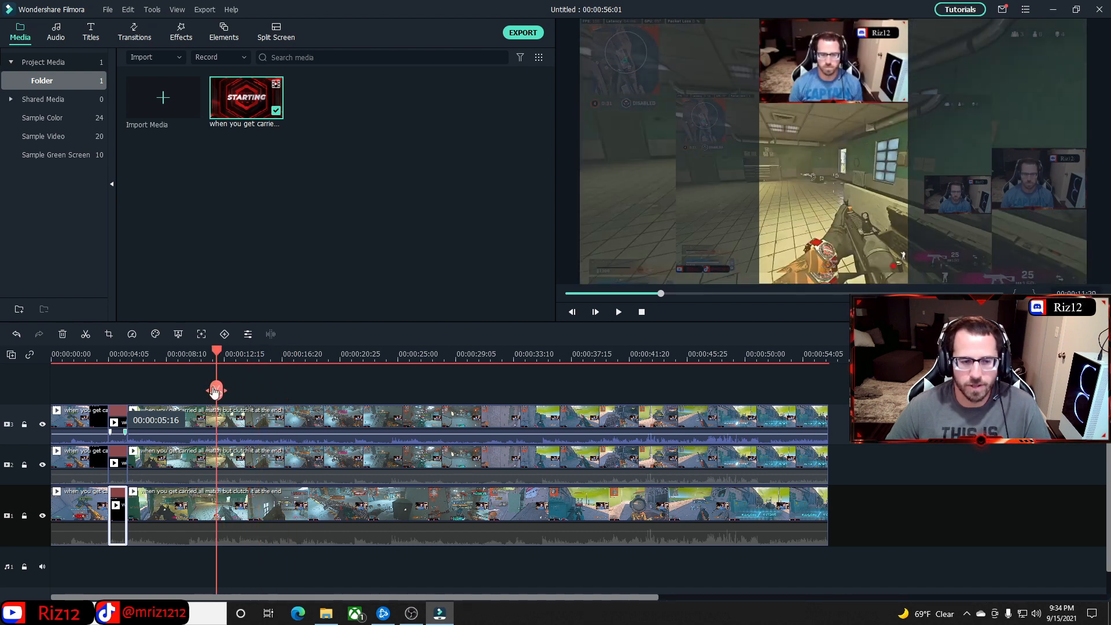
left_click(595, 311)
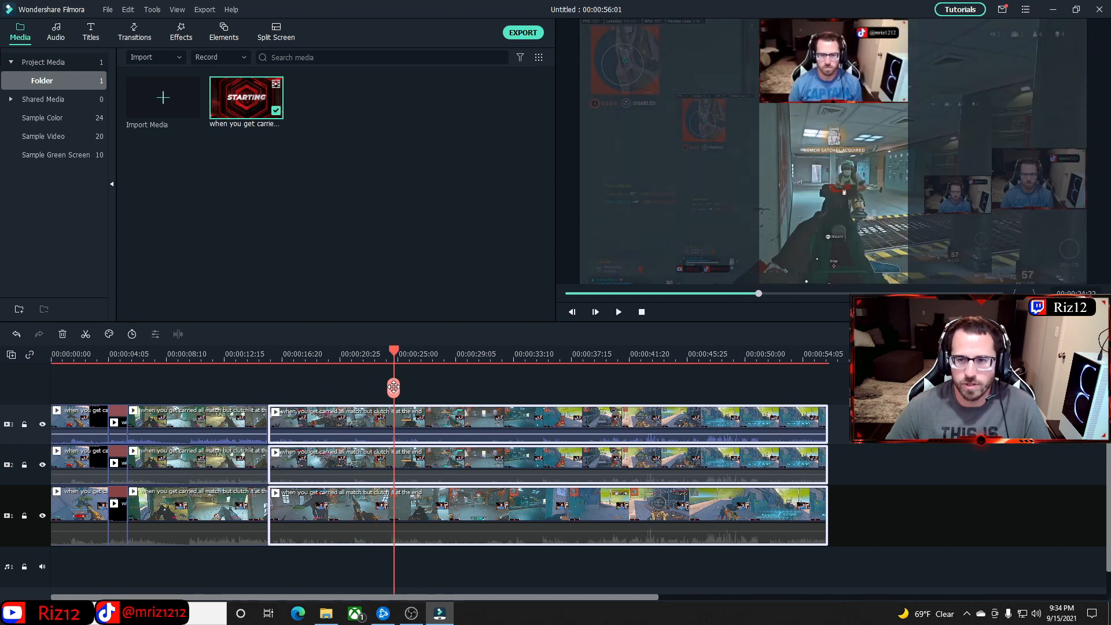
- Ripple-trim about seven seconds off the clips after the cut and play across it to check
left_click_drag(395, 388, 363, 388)
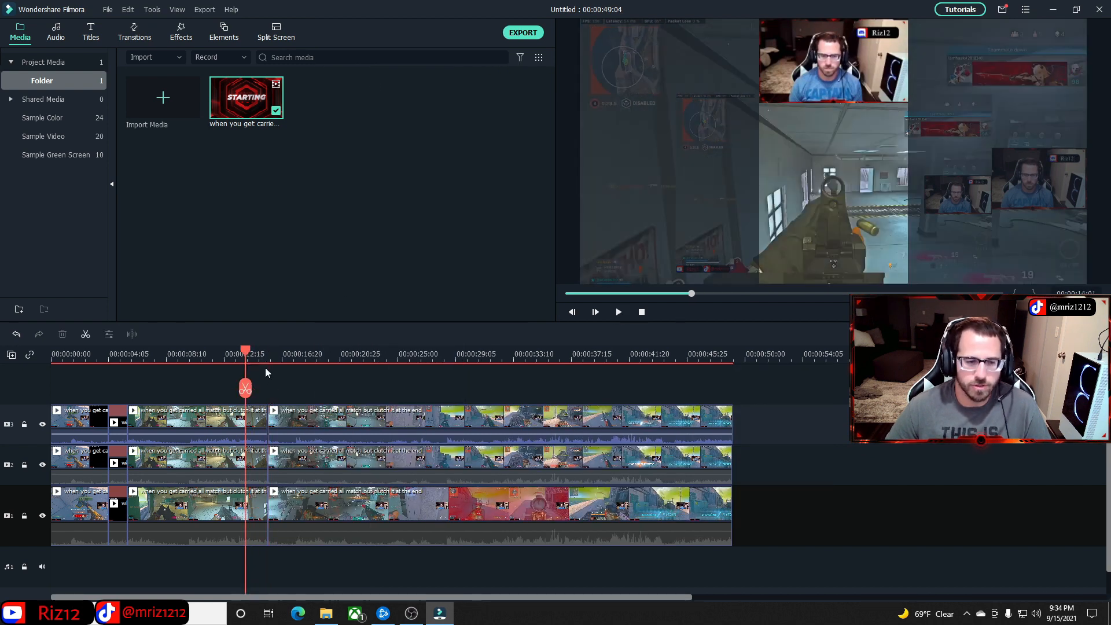
left_click(595, 312)
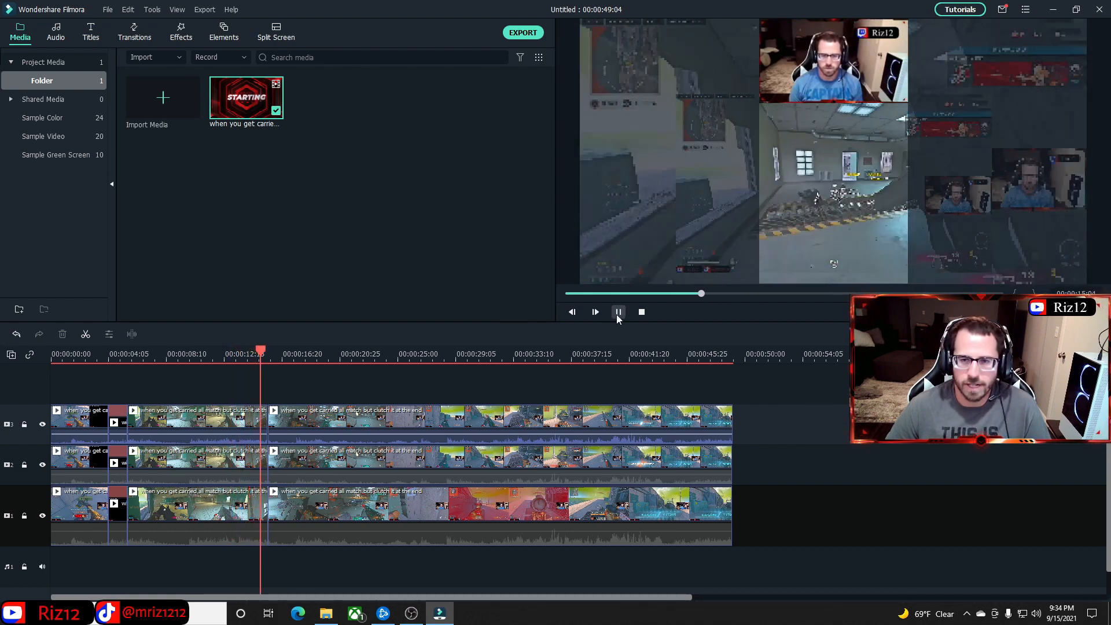
left_click(617, 312)
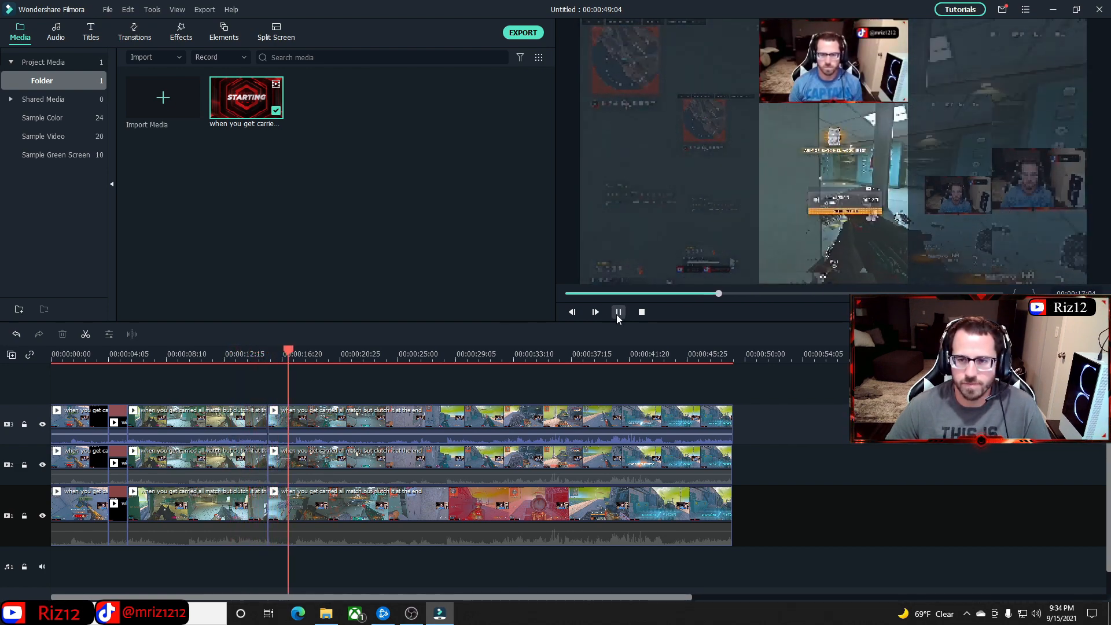
left_click(617, 312)
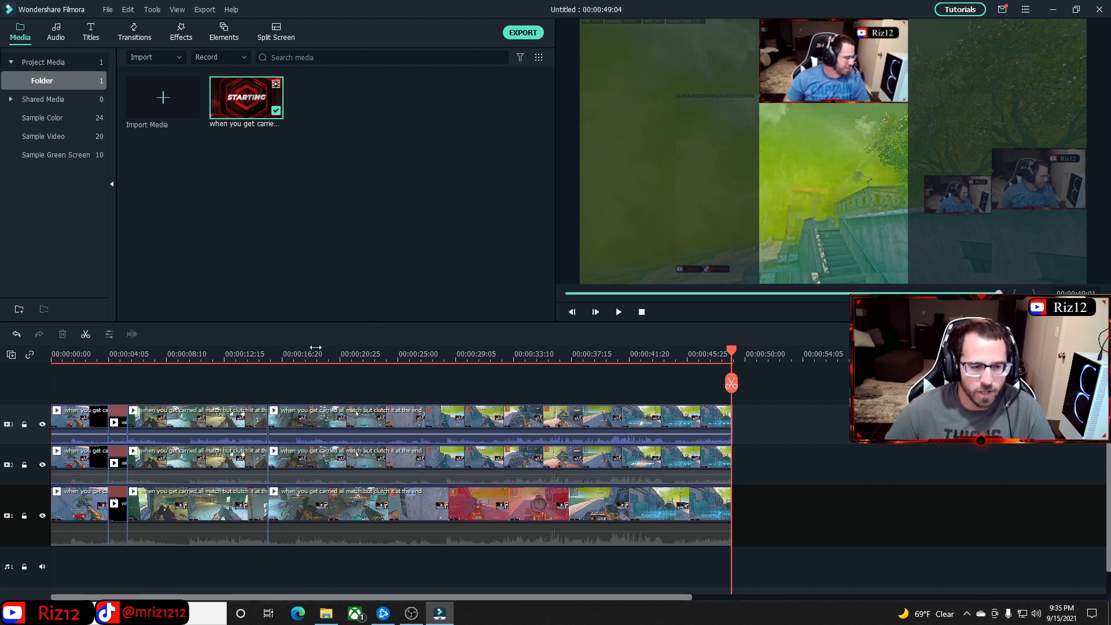
- Browse the transitions library and return the playhead to around 12 seconds
left_click(134, 32)
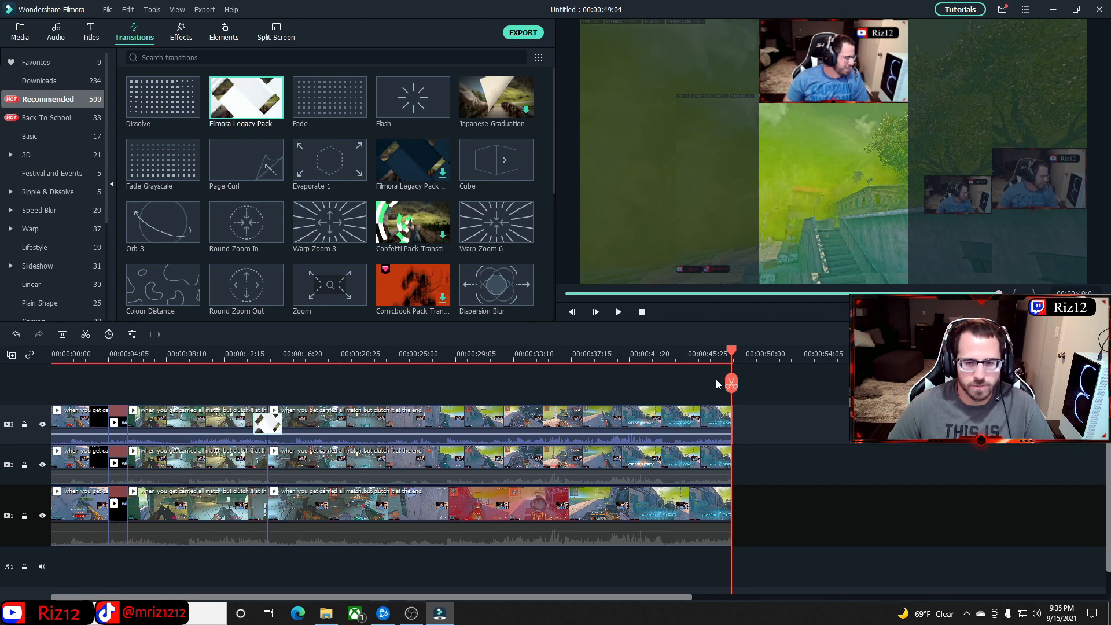
left_click(239, 355)
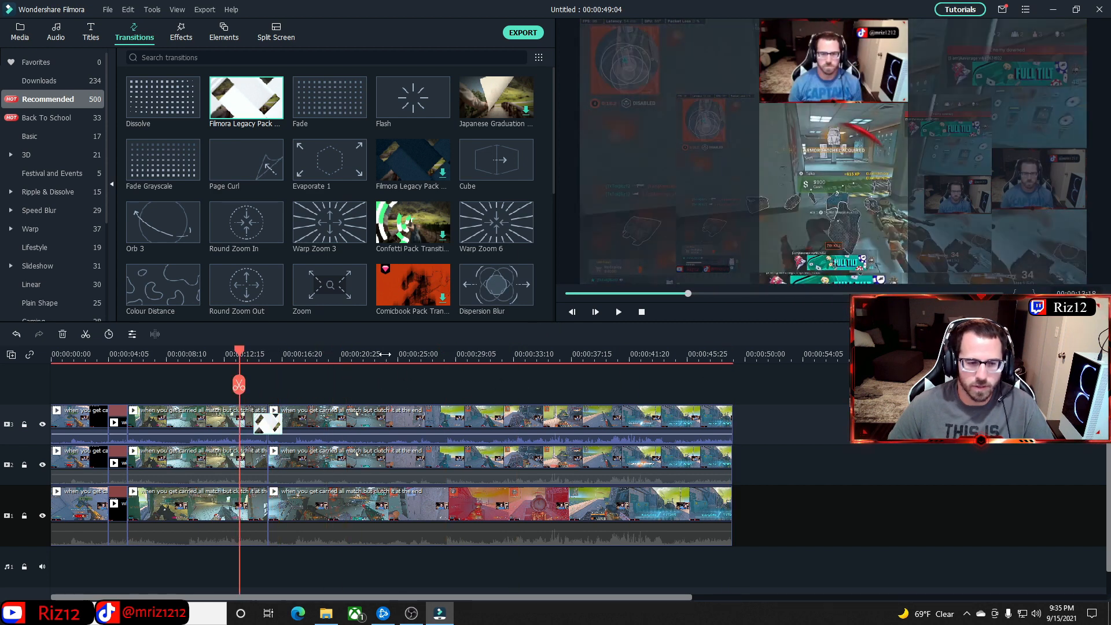
left_click(617, 311)
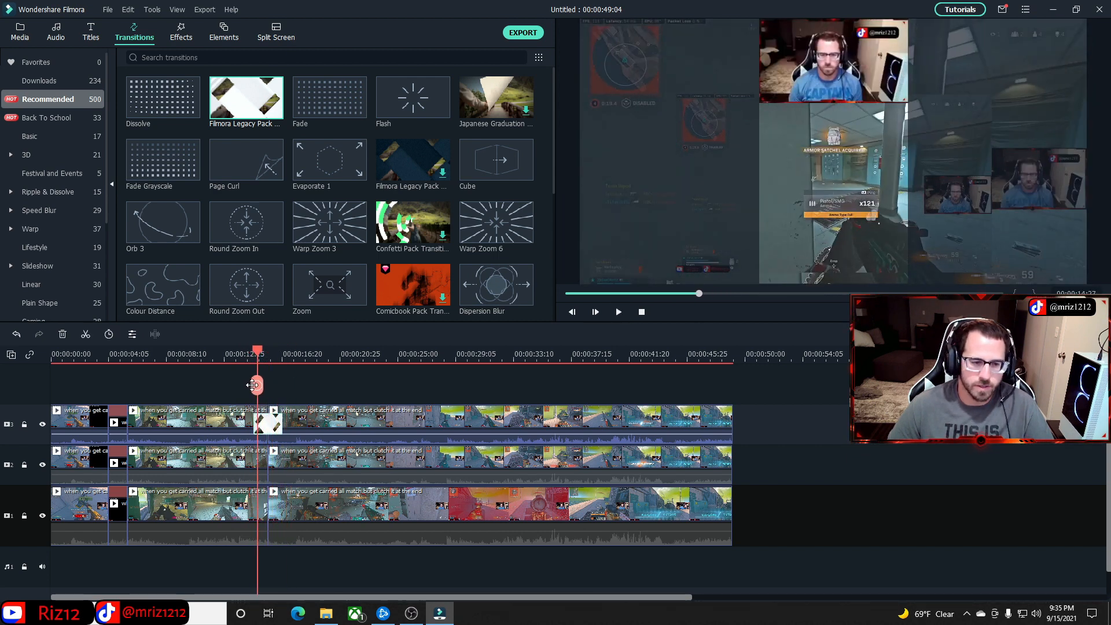
left_click_drag(257, 385, 239, 384)
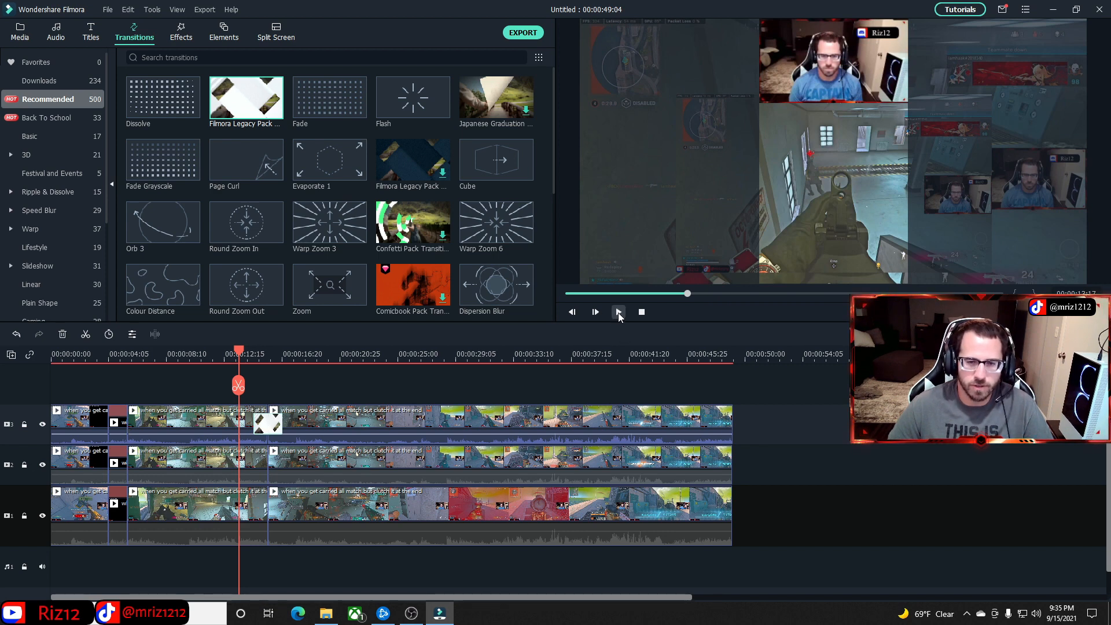
- Play the edit from the transition point, then jump ahead to the victory ending
left_click(595, 312)
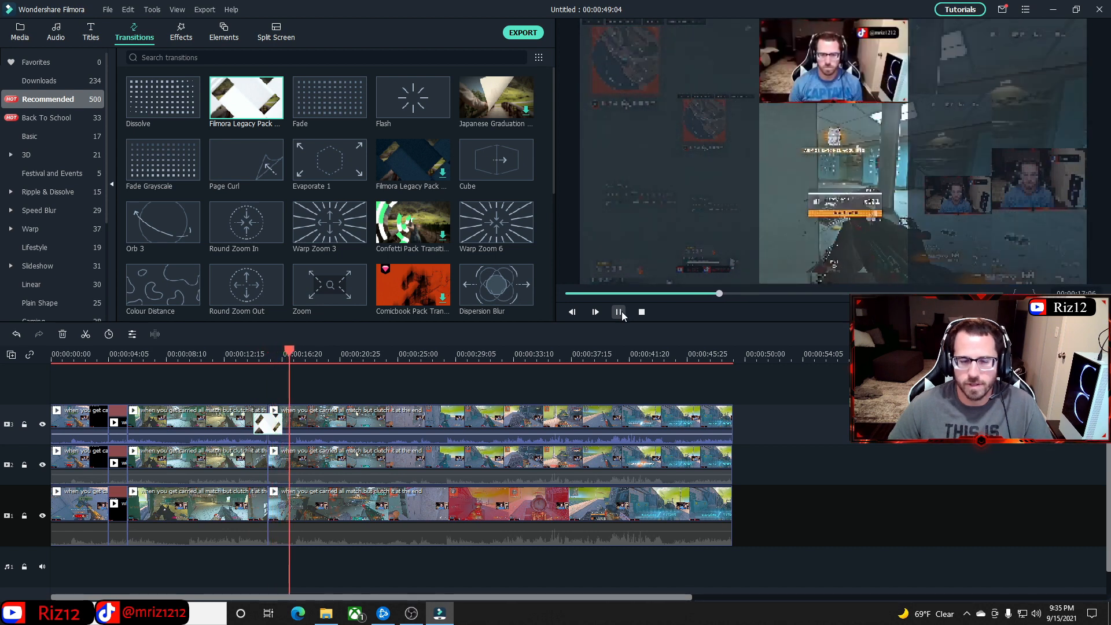
left_click(617, 312)
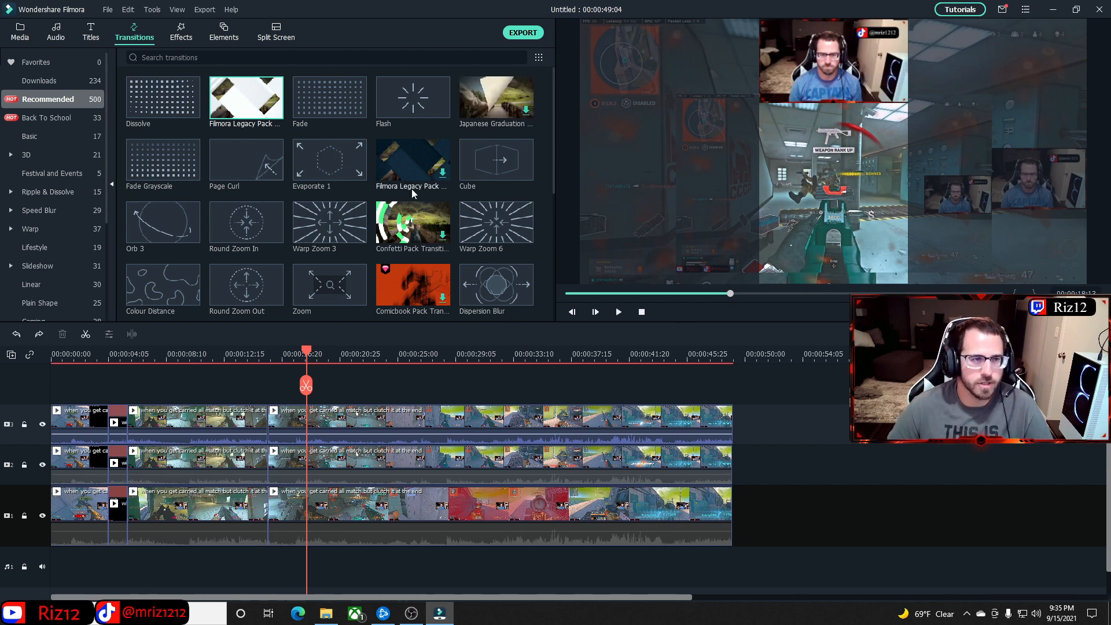
left_click_drag(306, 383, 240, 384)
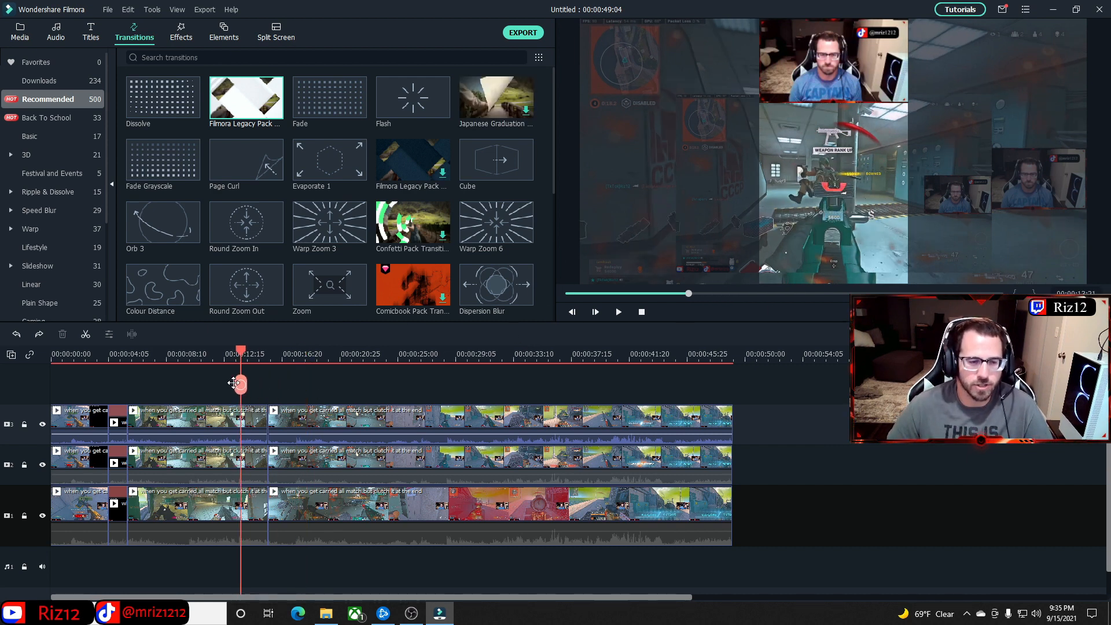
left_click_drag(240, 383, 223, 387)
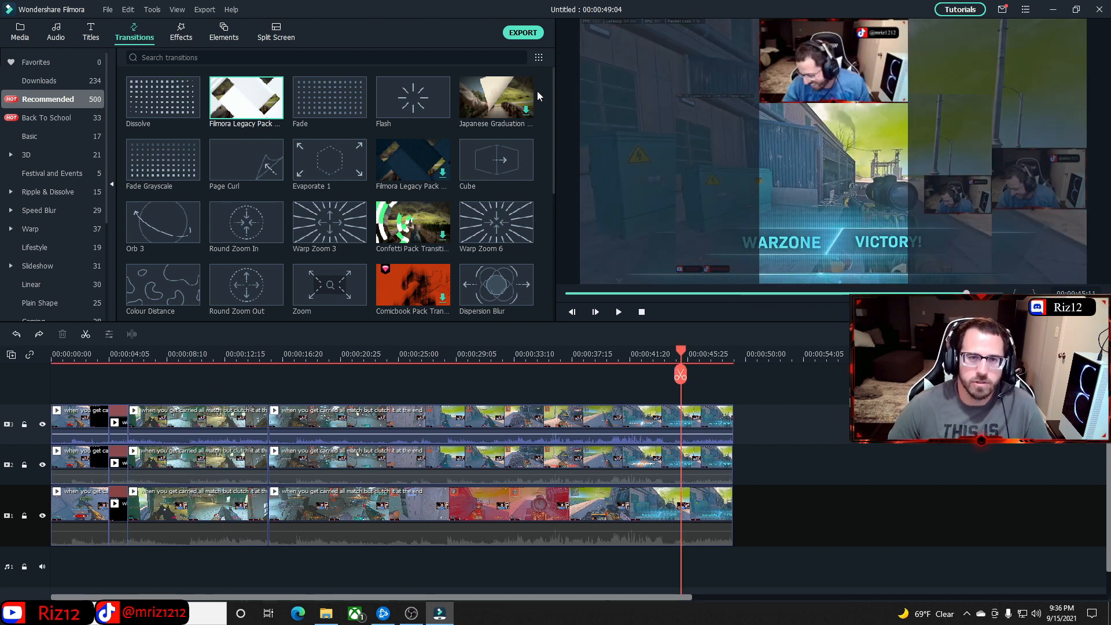
mouse_move(522, 33)
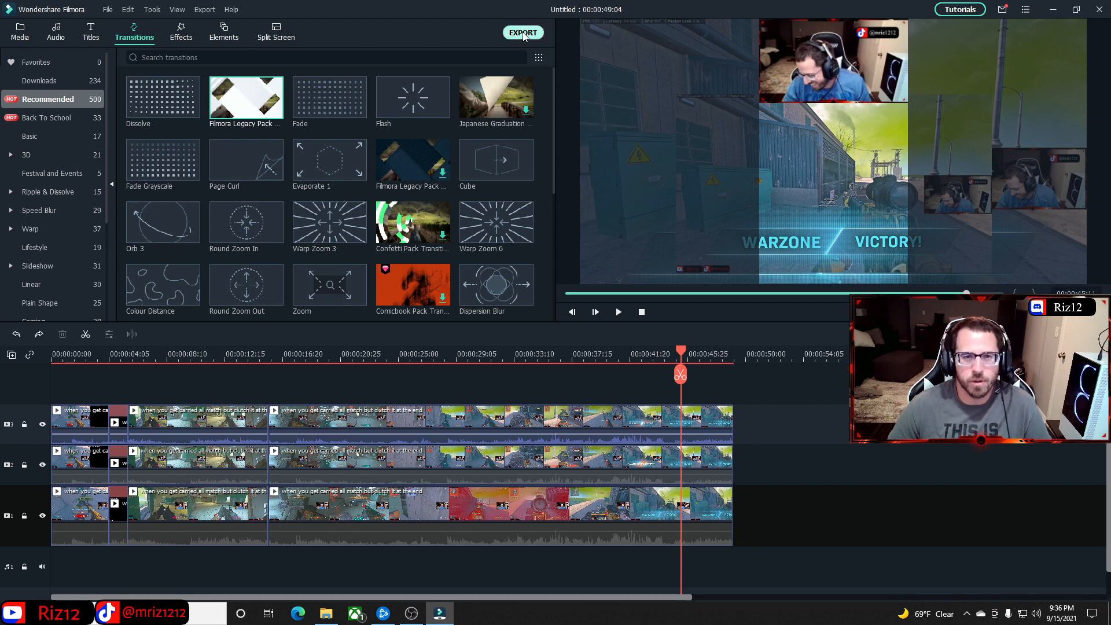
- Start an MP4 export and name the file 'Youtube TT making'
left_click(522, 32)
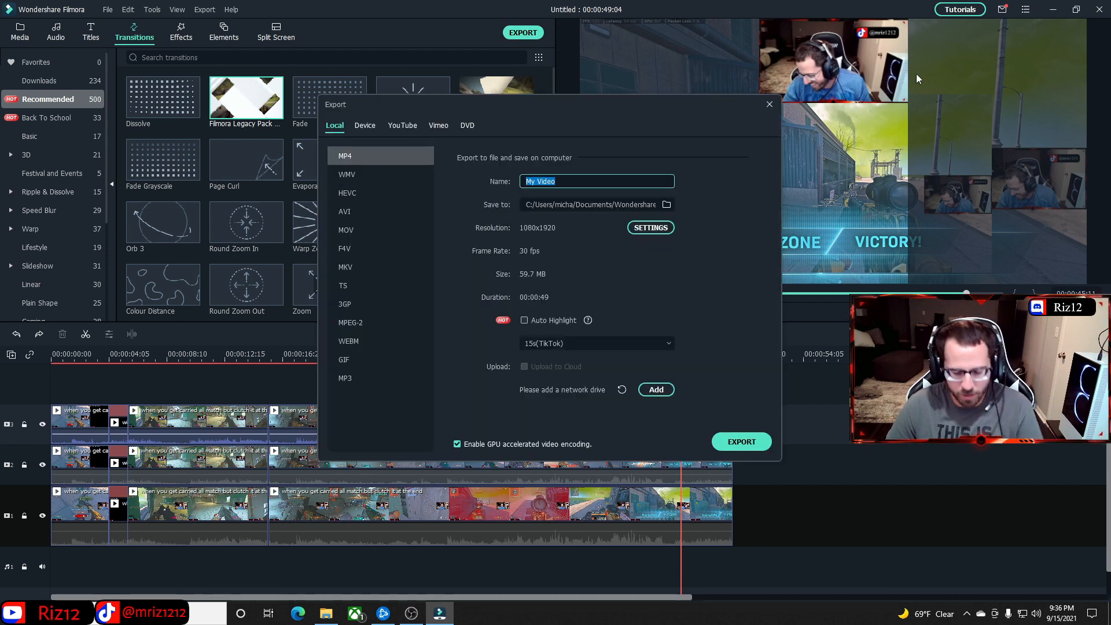
type("Y")
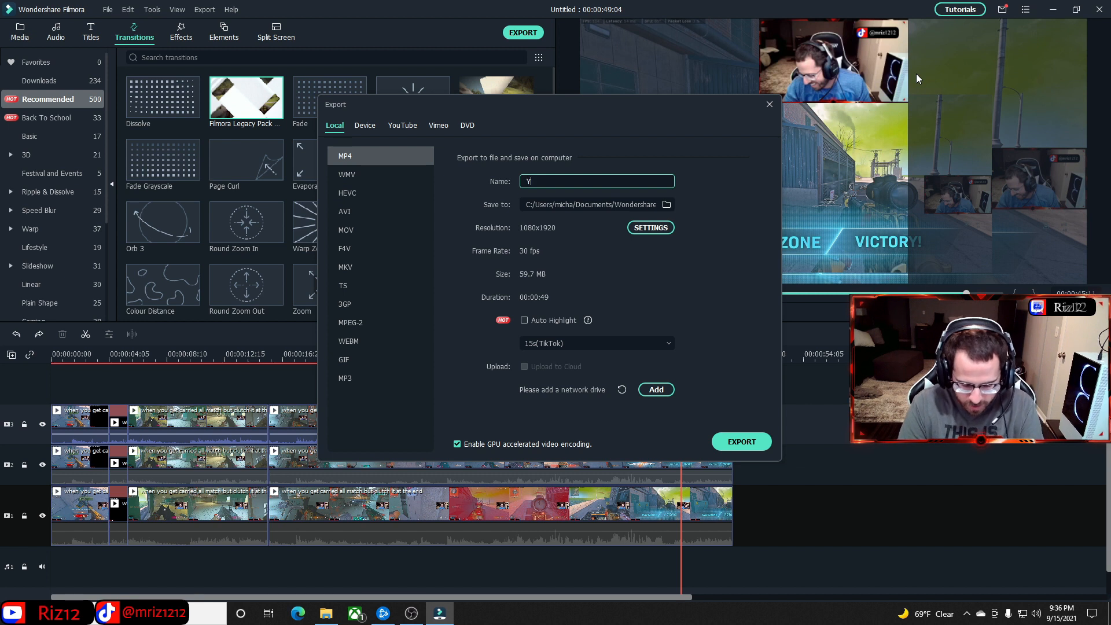
type("outube")
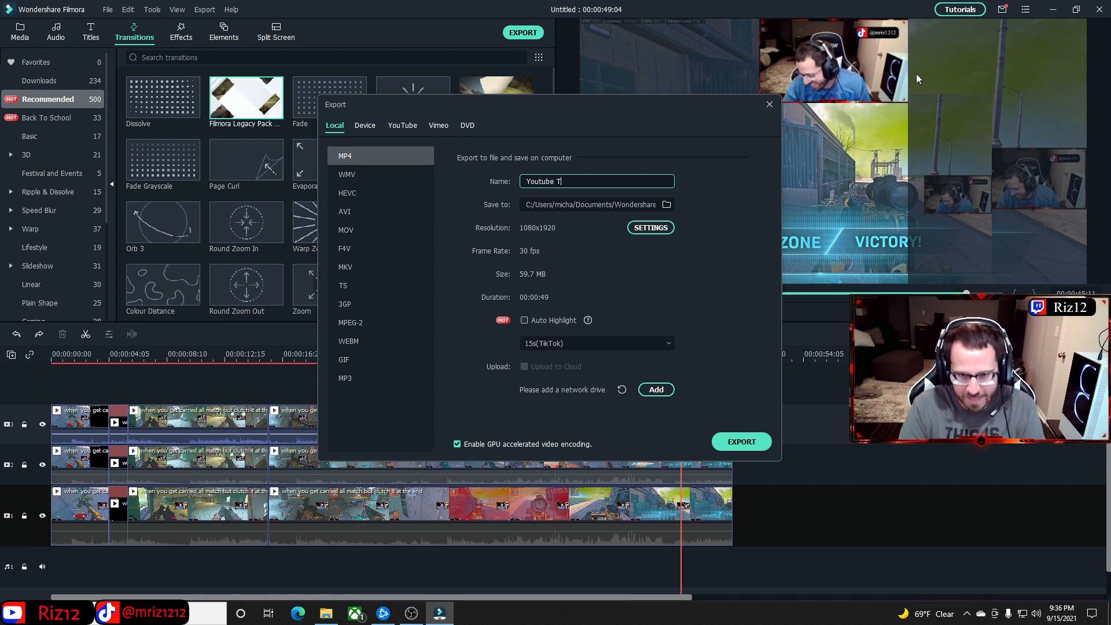
type("T")
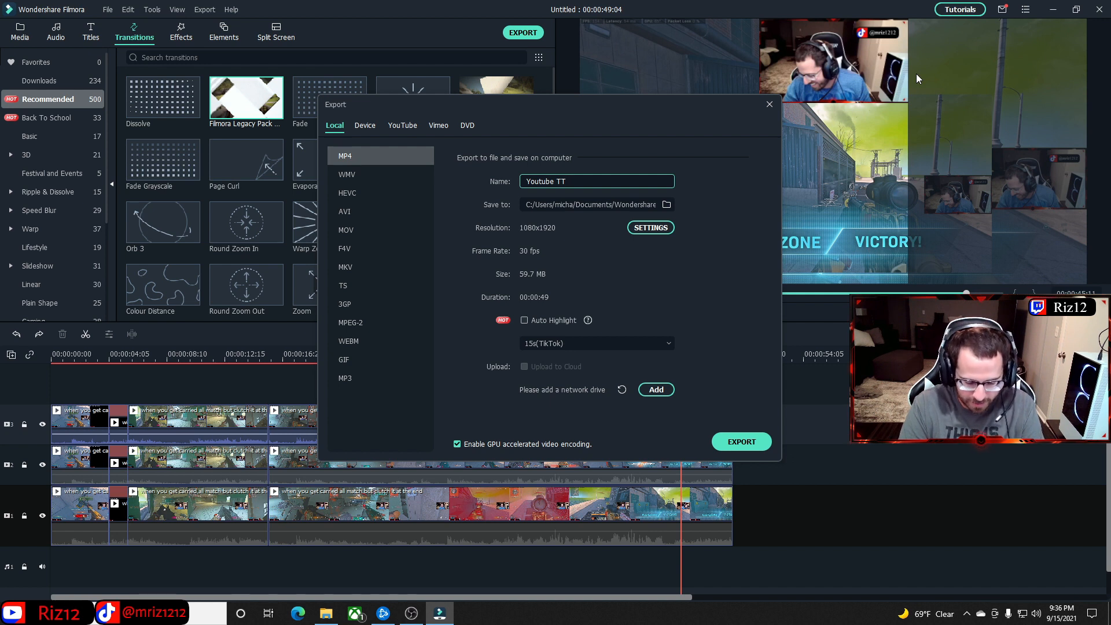
type("making")
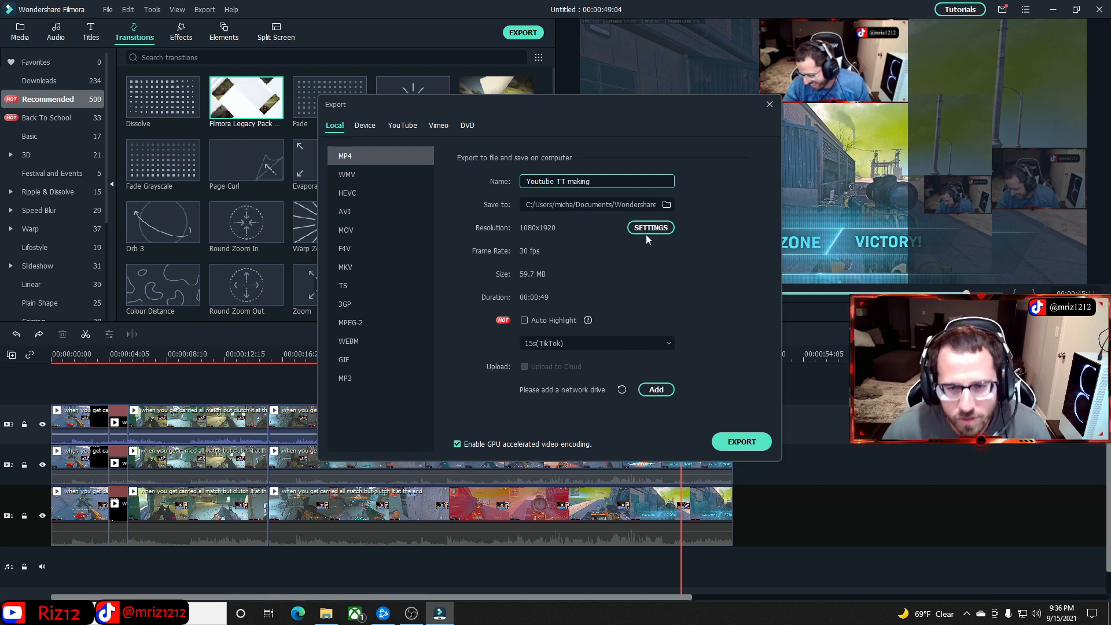
- In the export Settings, switch the Quality preset from Best to Good, then Better
left_click(649, 228)
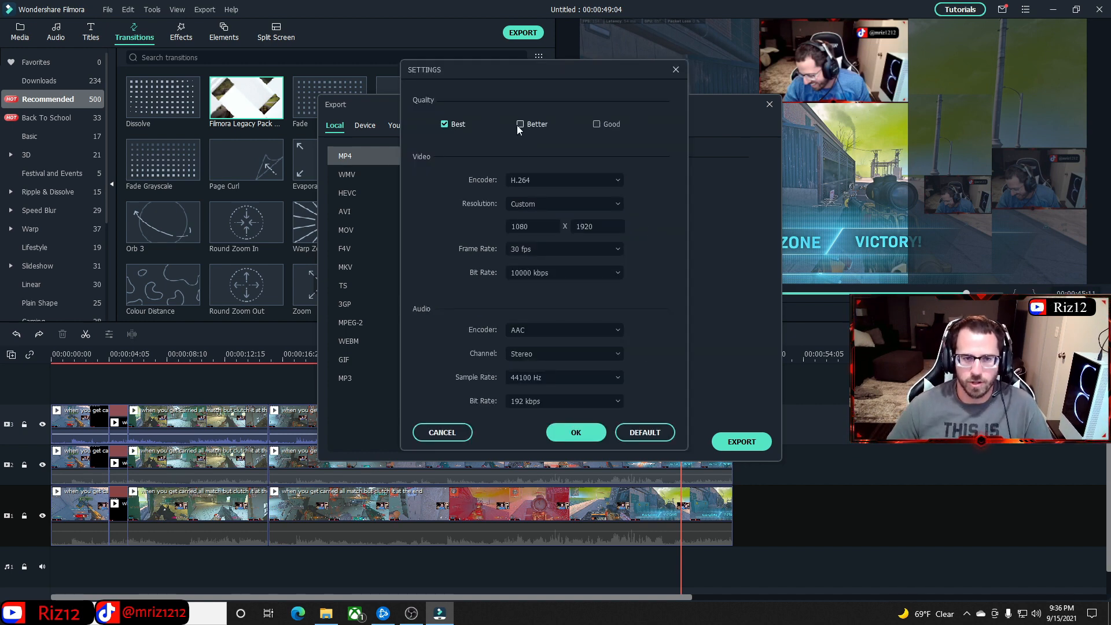
left_click(597, 124)
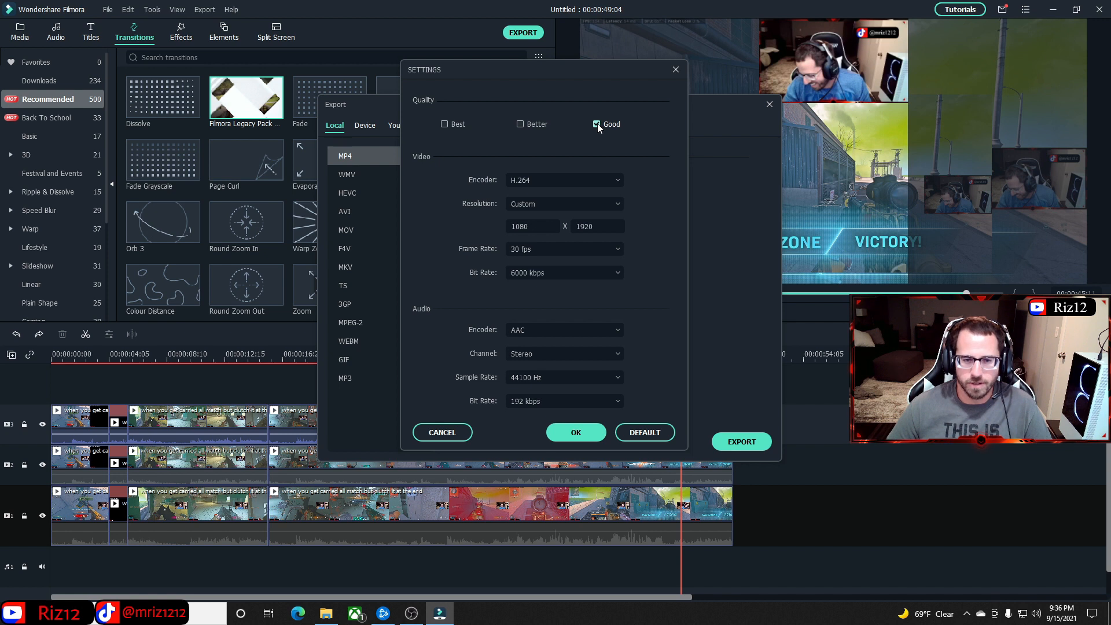
mouse_move(521, 127)
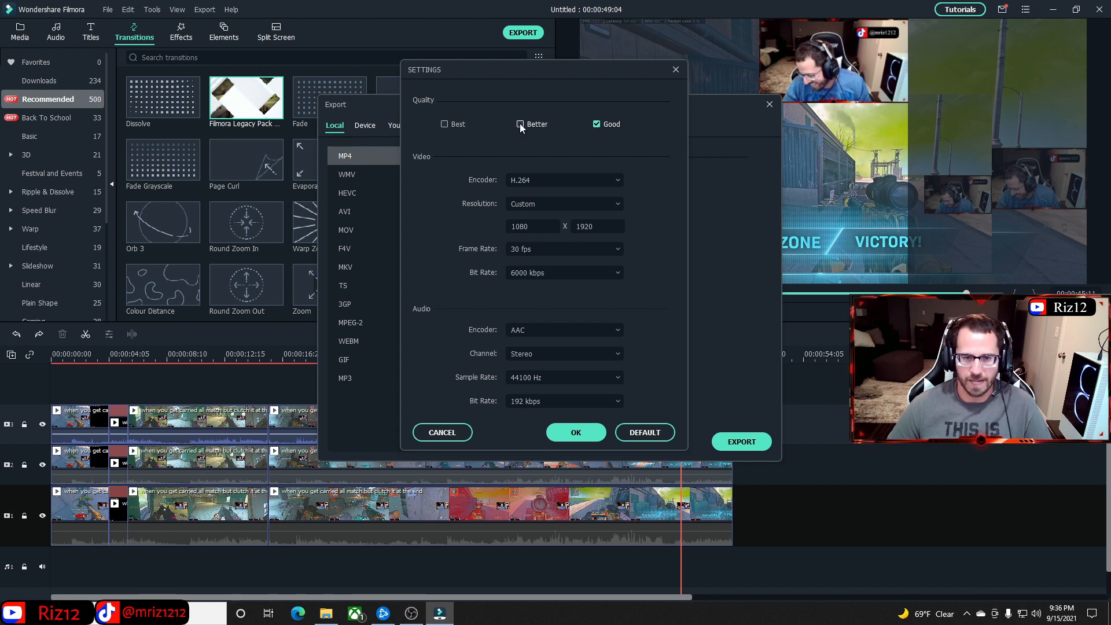
left_click(444, 124)
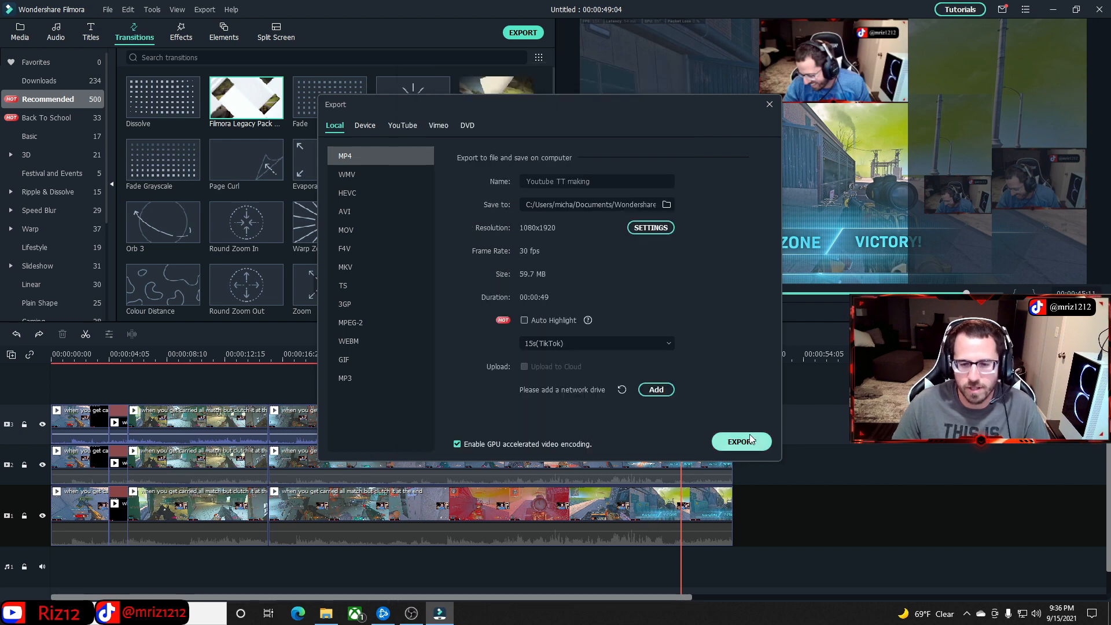
- Render Youtube TT making.mp4 to the output folder
left_click(740, 441)
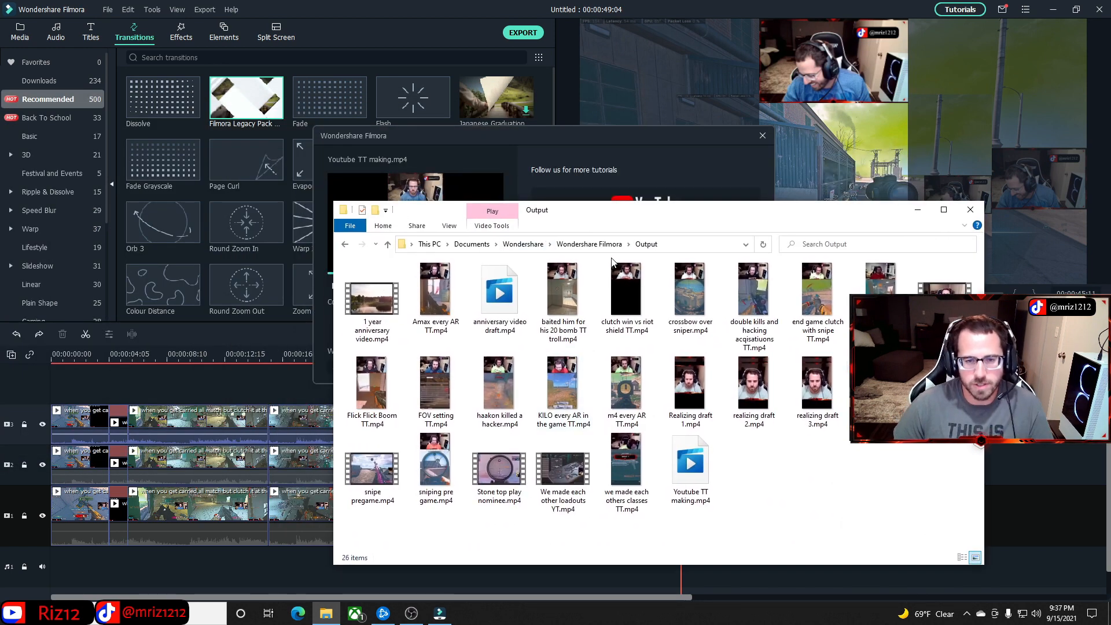
- Move the Output File Explorer window aside to reveal the conversion-complete message
left_click(689, 459)
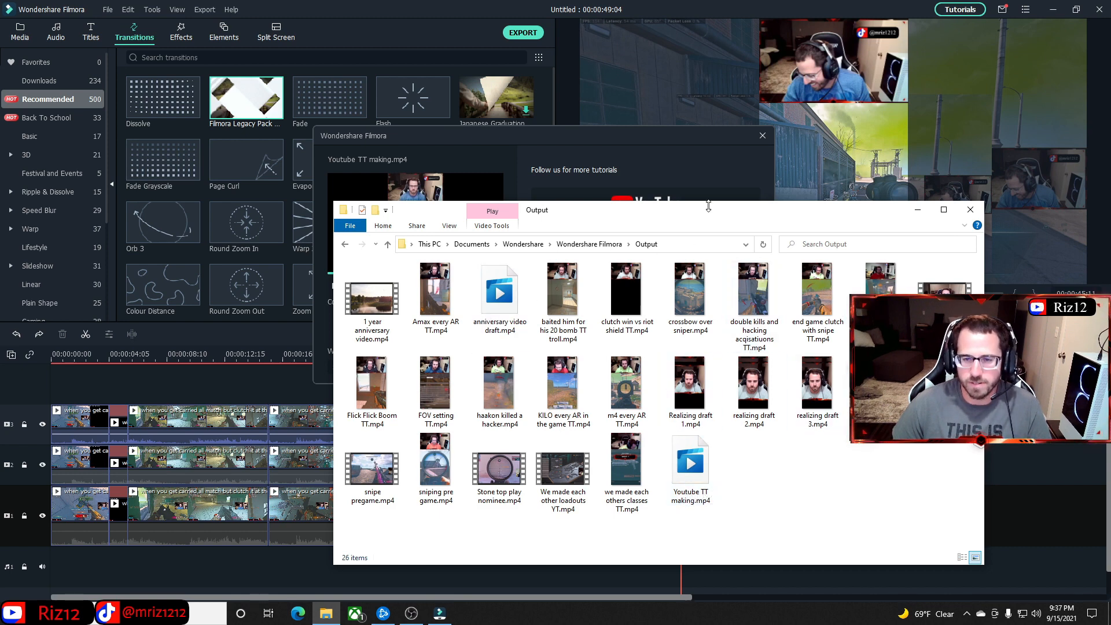
left_click_drag(709, 210, 700, 218)
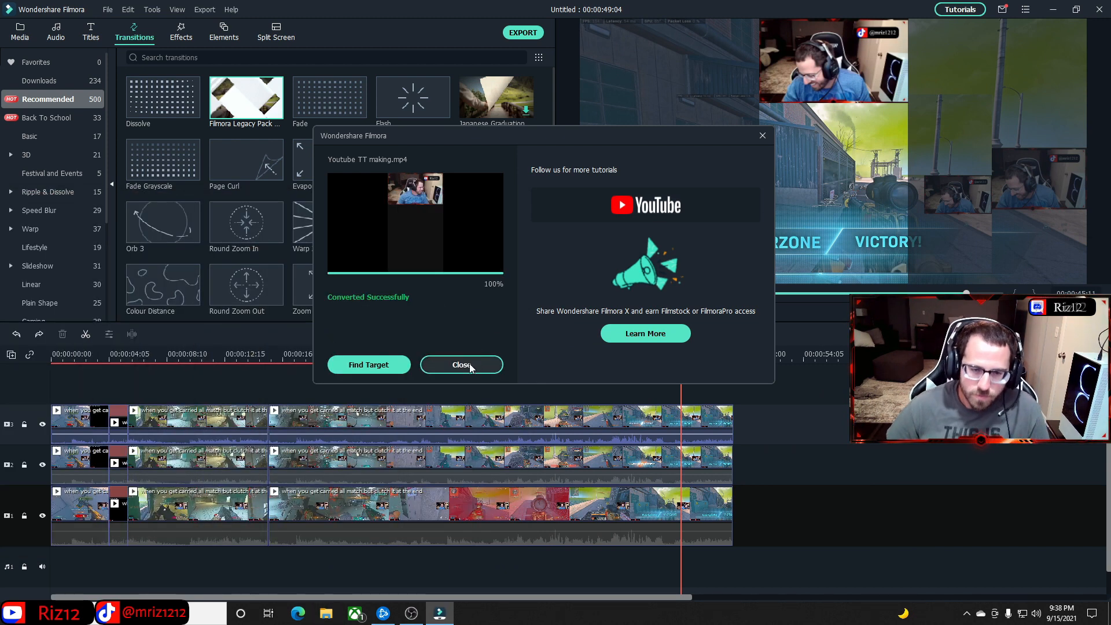
- Dismiss the export-complete message and quit Filmora without saving the project
left_click(460, 365)
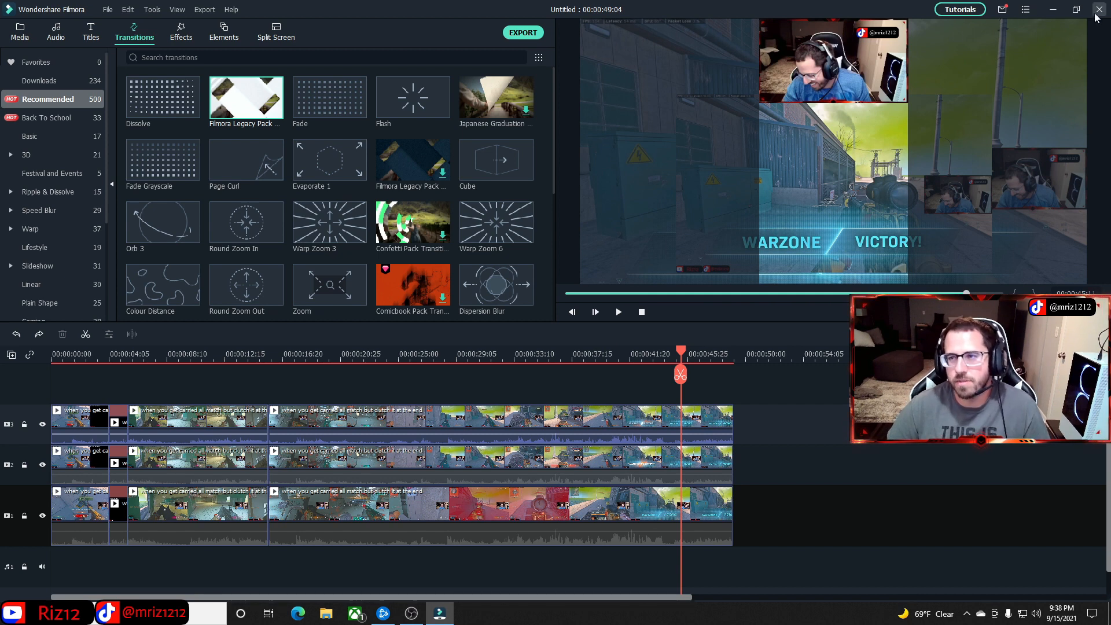
left_click(1100, 9)
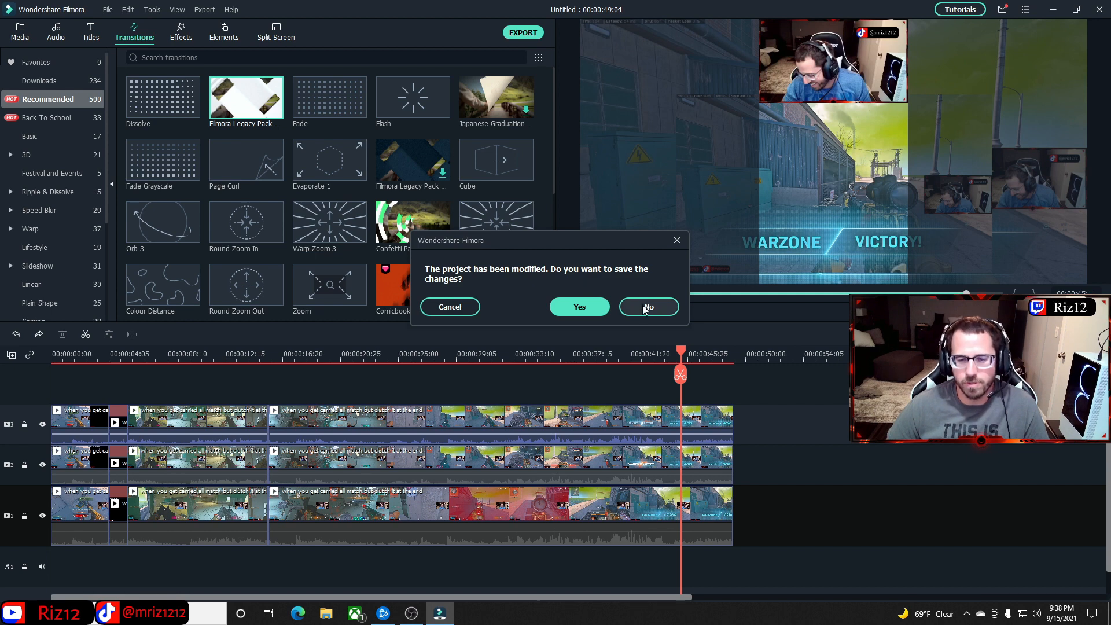
left_click(647, 307)
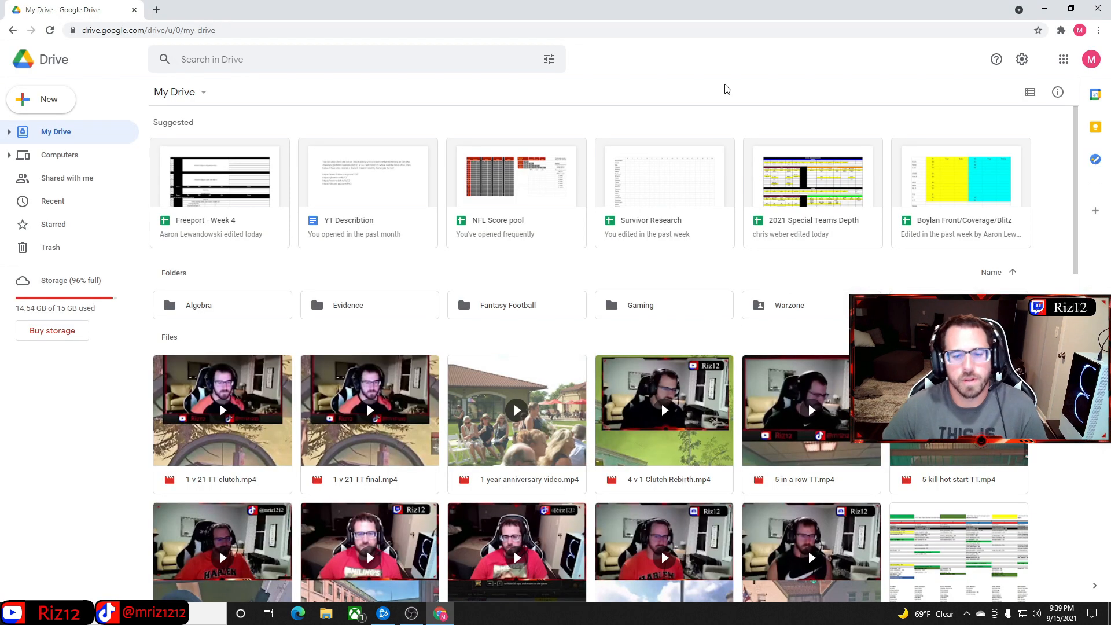
mouse_move(645, 153)
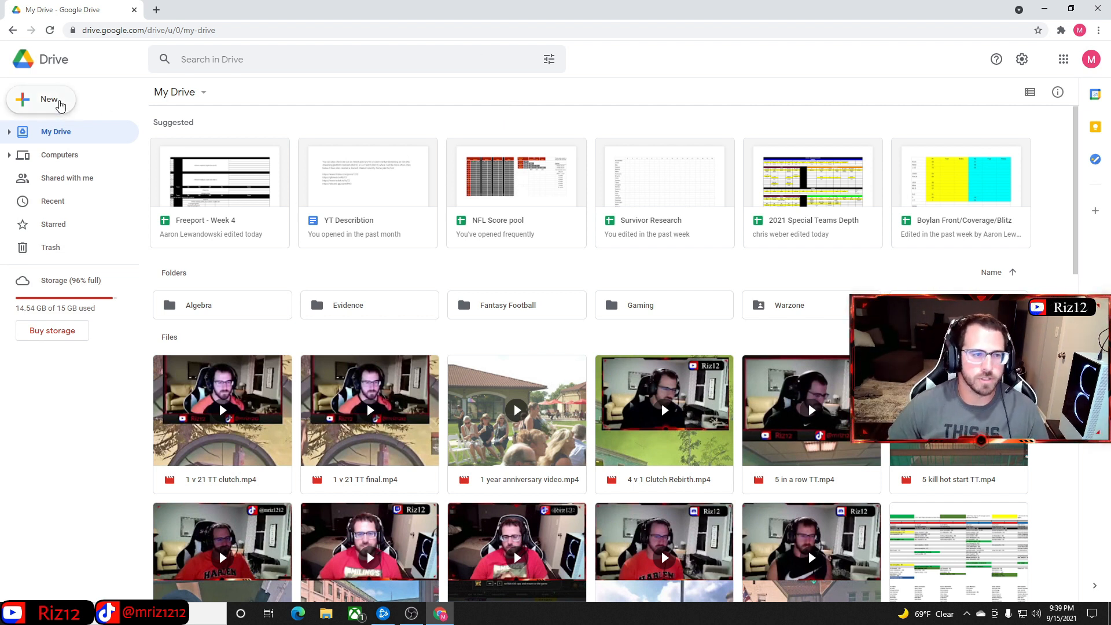
- Upload Youtube TT making.mp4 from the Output folder via New > File upload
left_click(49, 99)
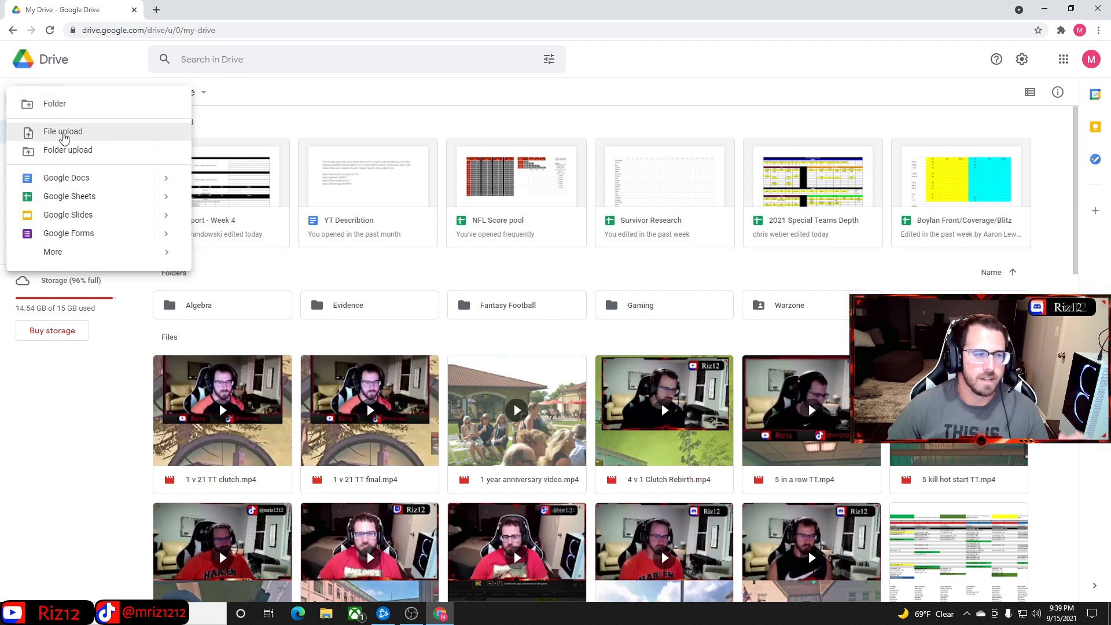
left_click(62, 132)
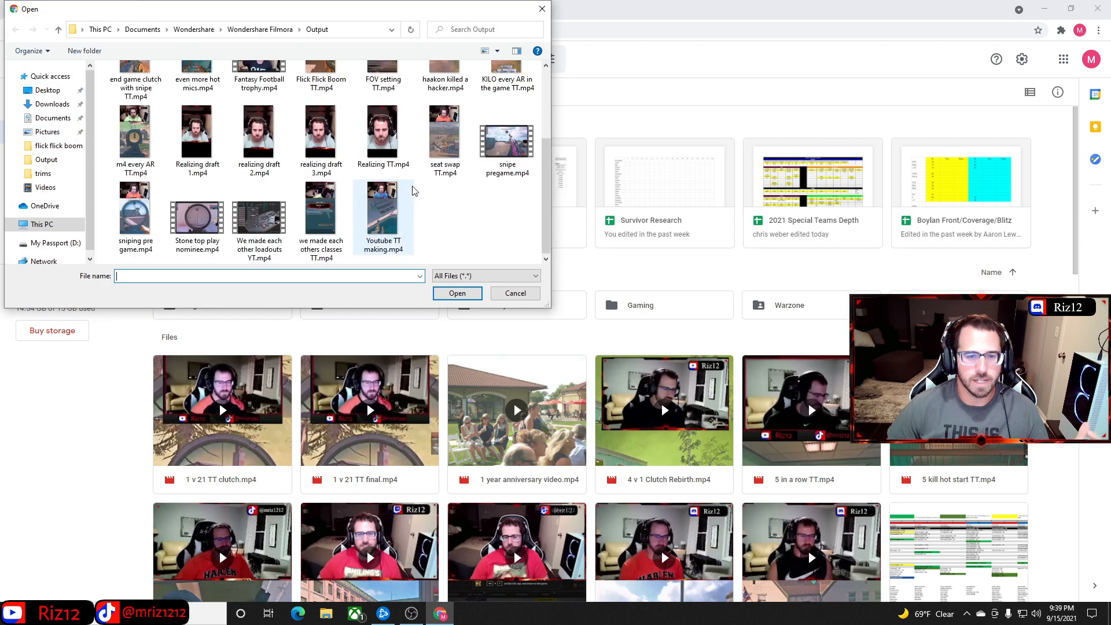
left_click(383, 209)
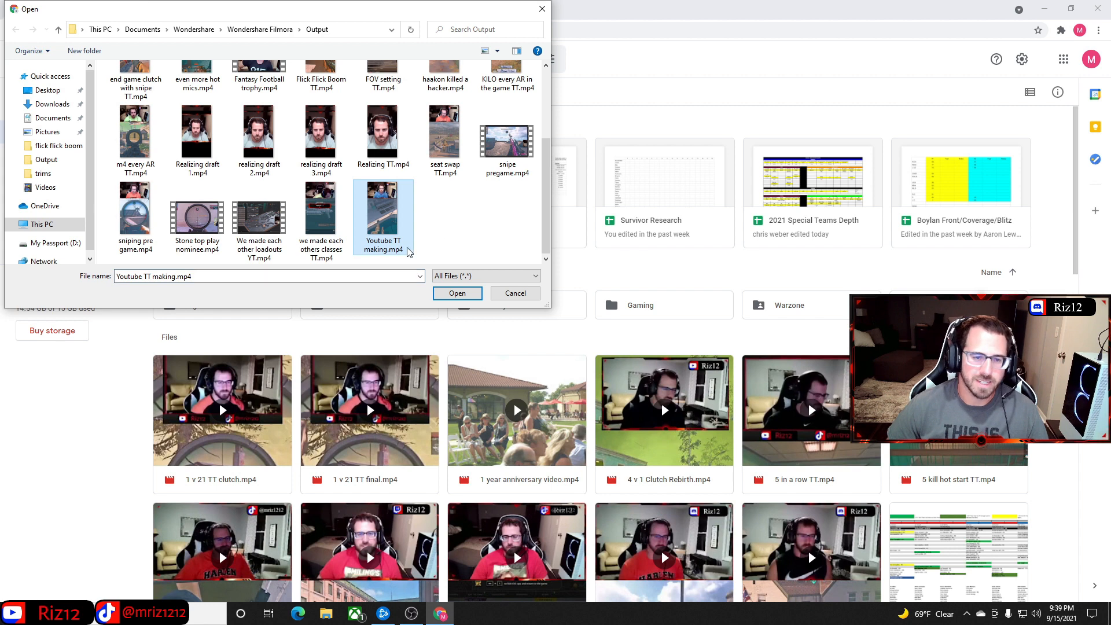
left_click(457, 293)
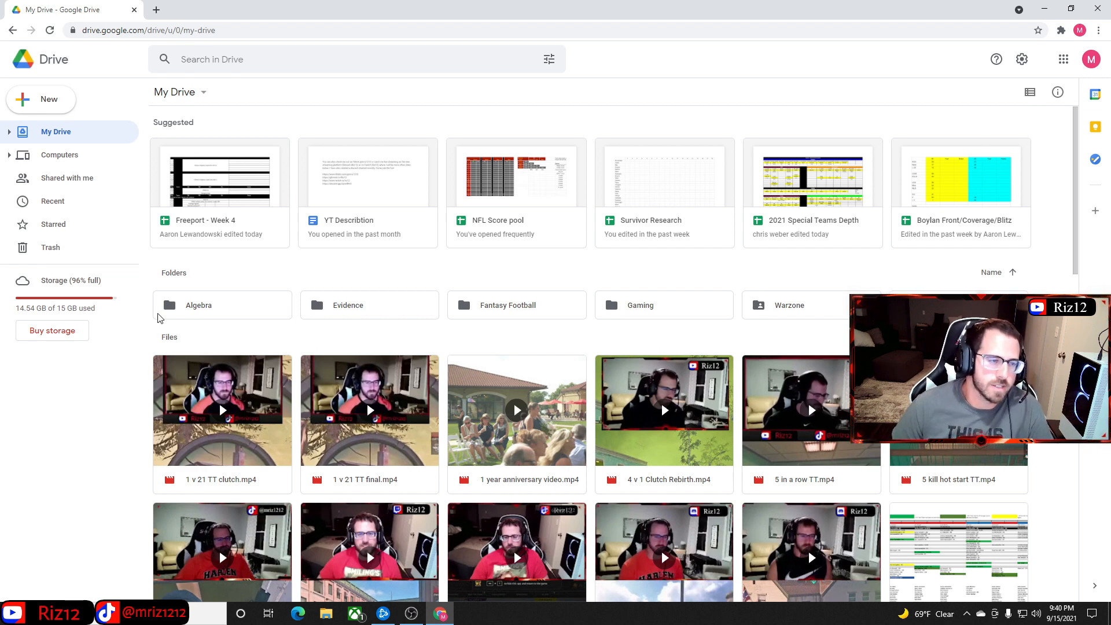
left_click(52, 201)
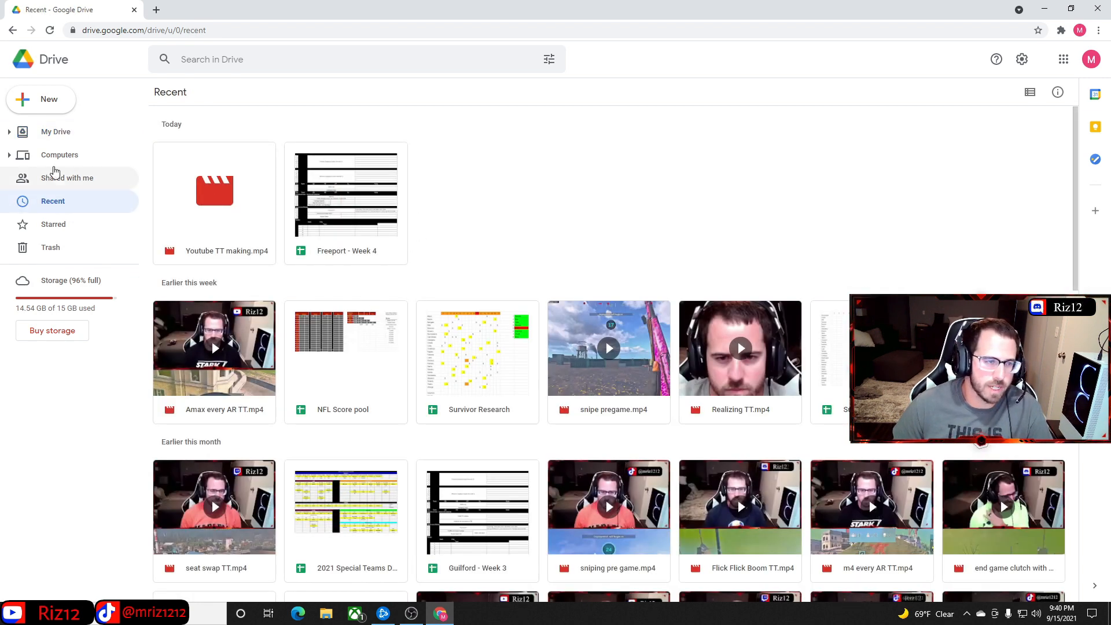
mouse_move(55, 132)
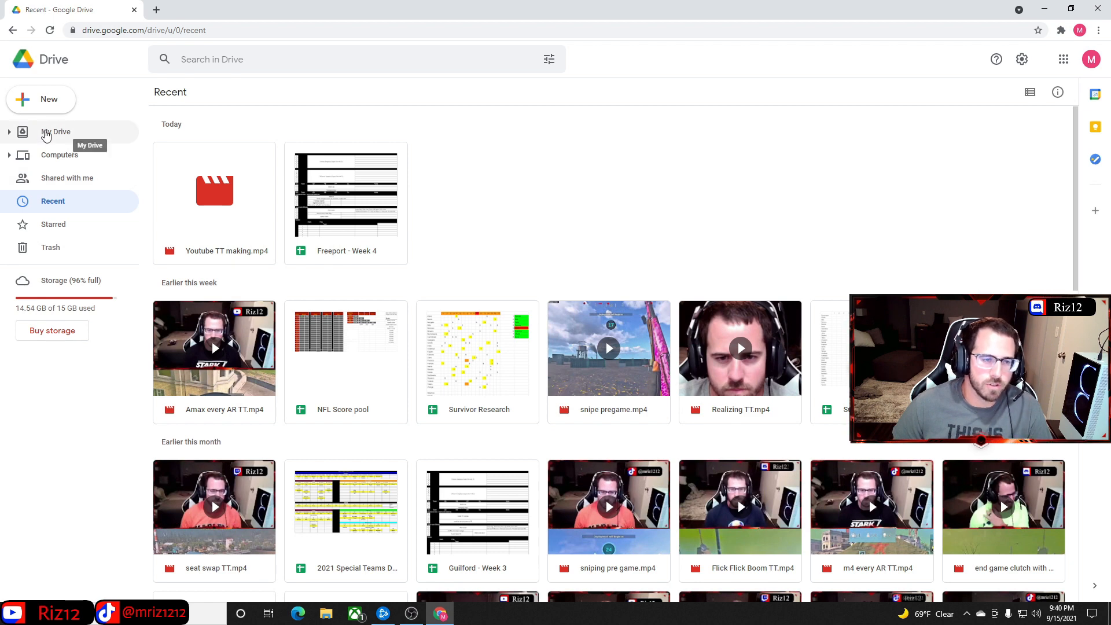
left_click(56, 132)
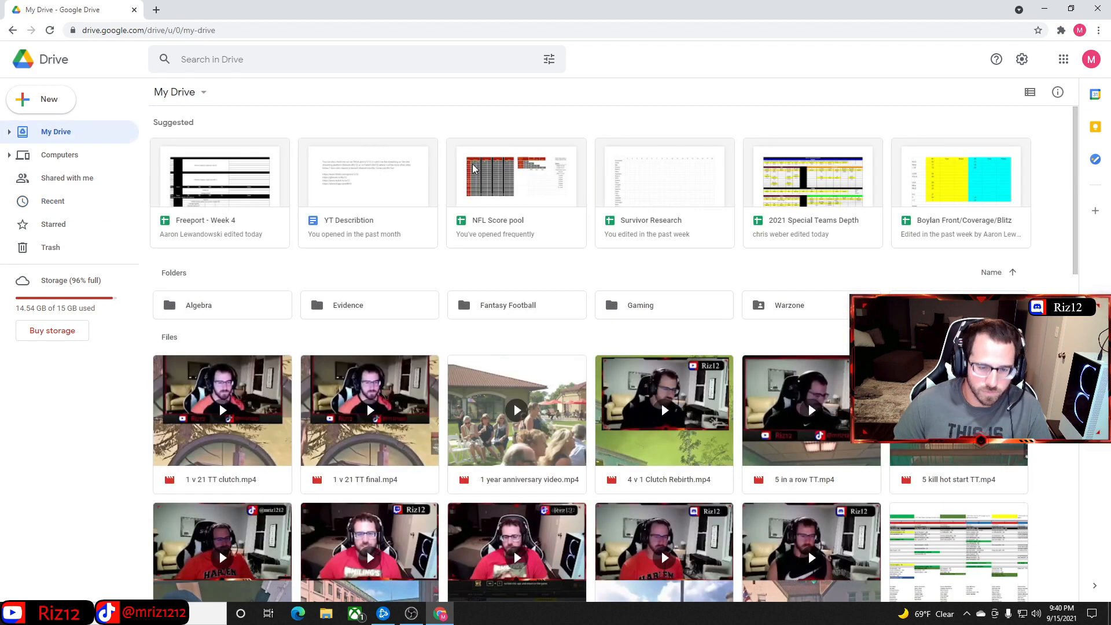